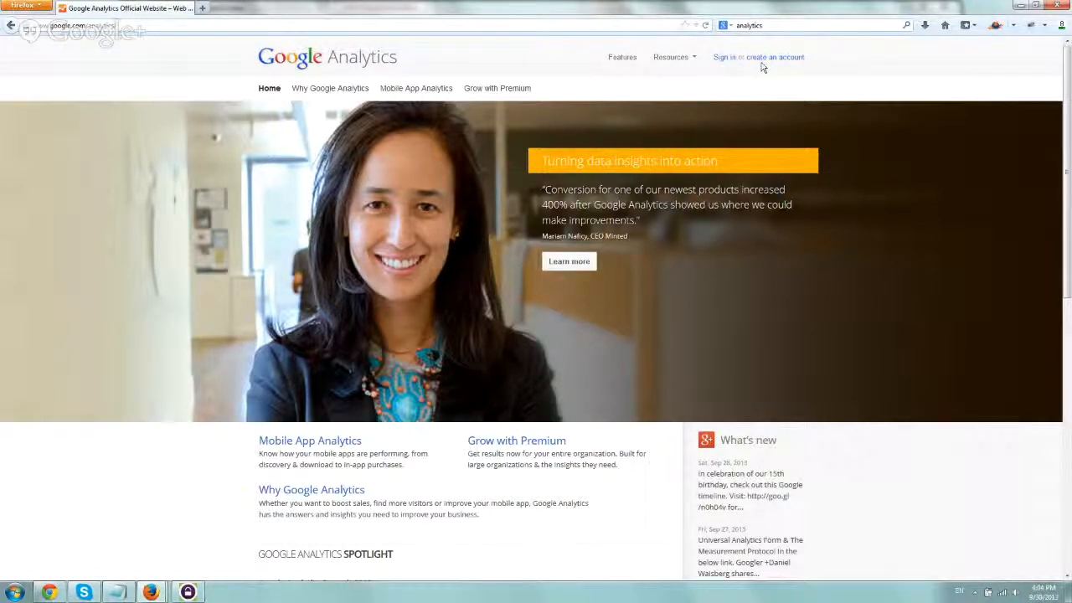
Step: Go from the Google Analytics homepage to the sign-in / create account page
click(722, 57)
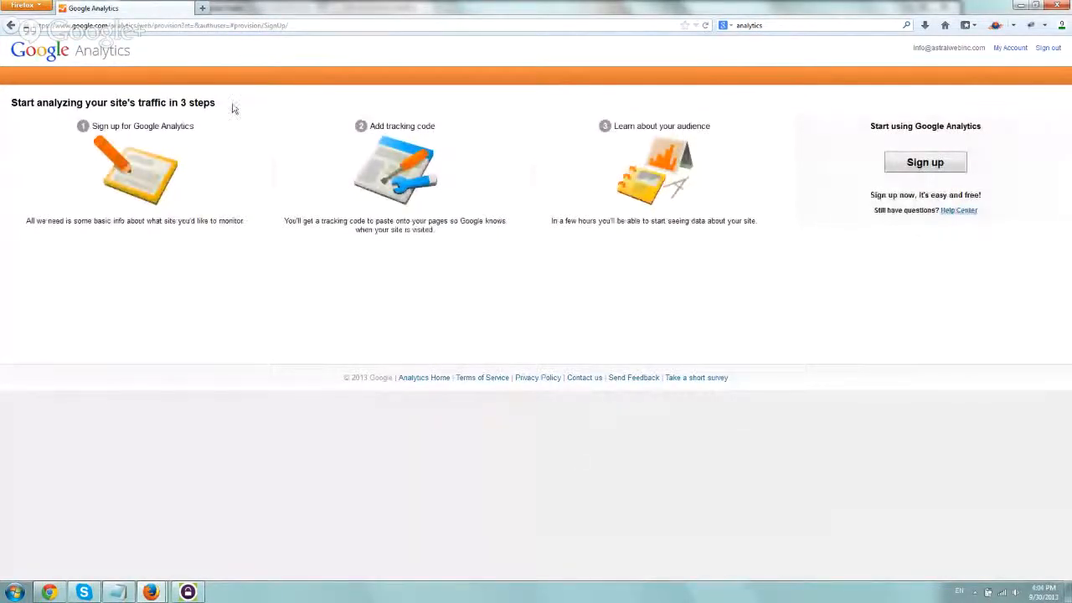
mouse_move(924, 161)
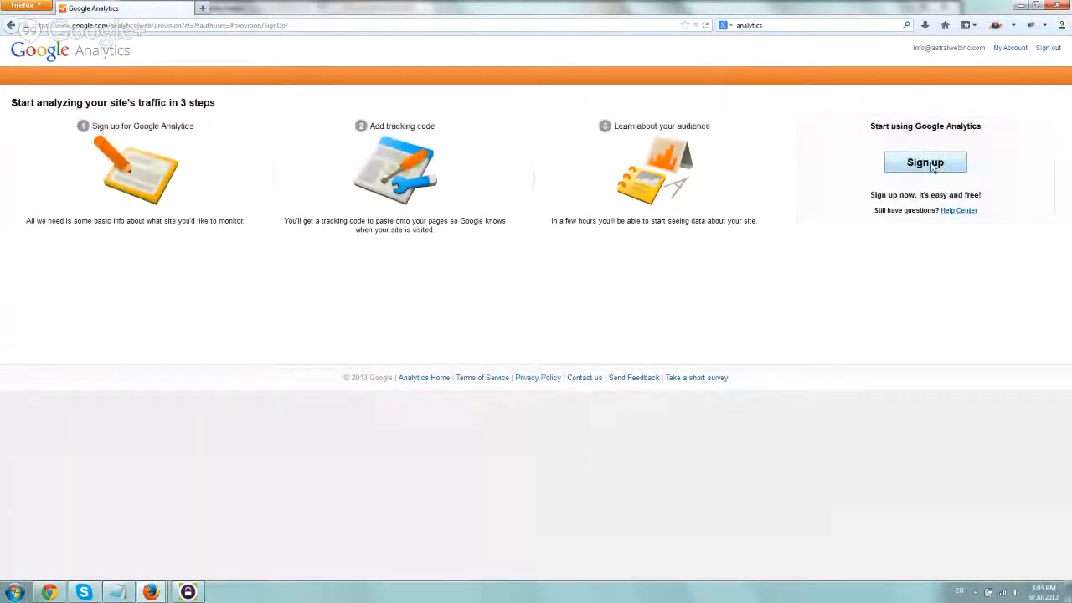
Step: Sign up and scroll the New Account form down to the account setup fields
click(925, 161)
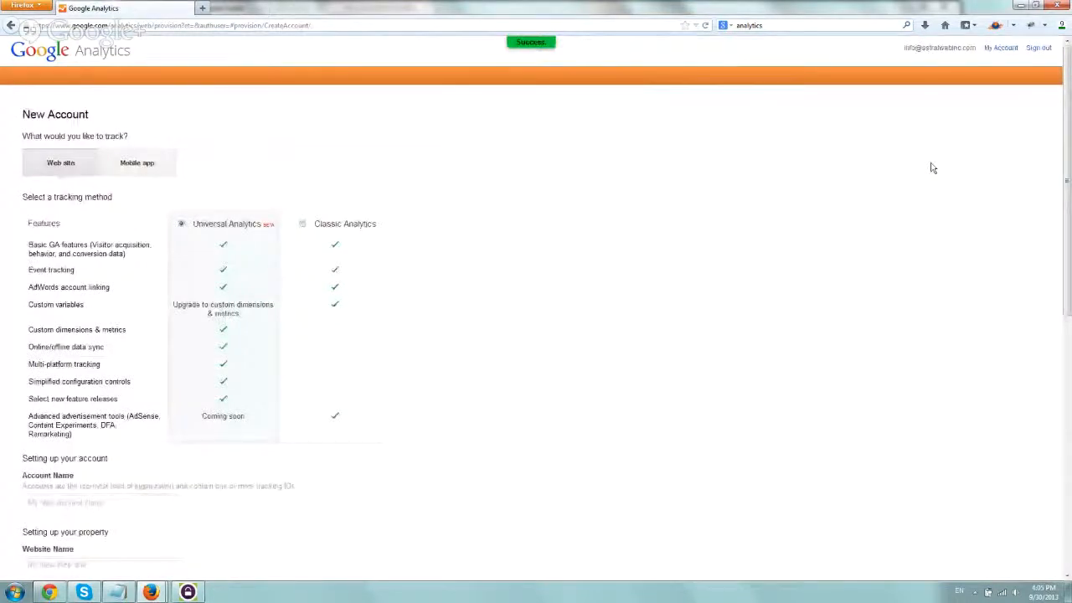
scroll(down, 3)
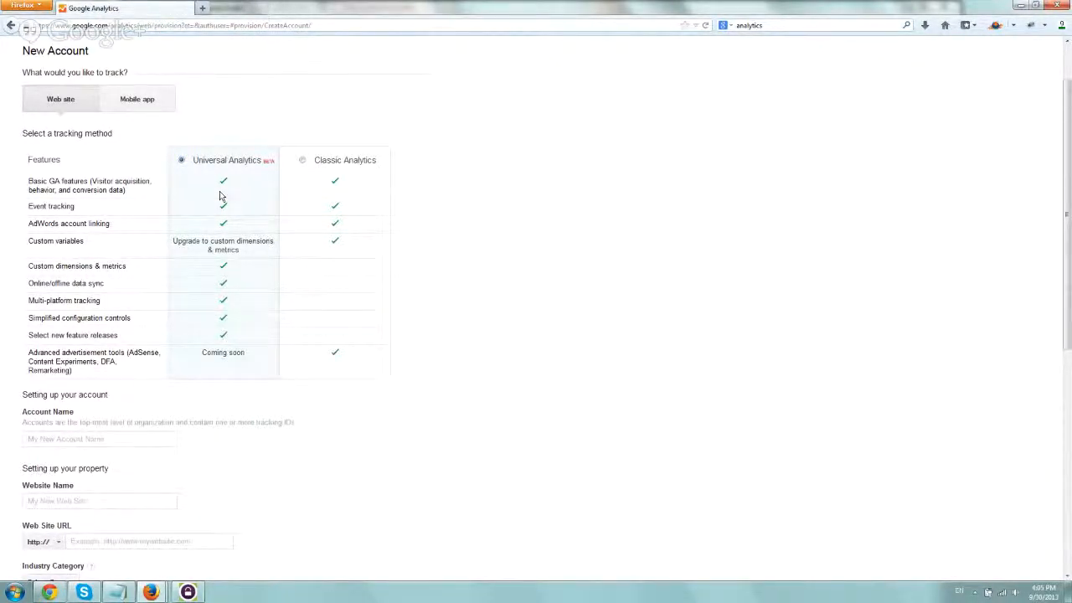
mouse_move(137, 98)
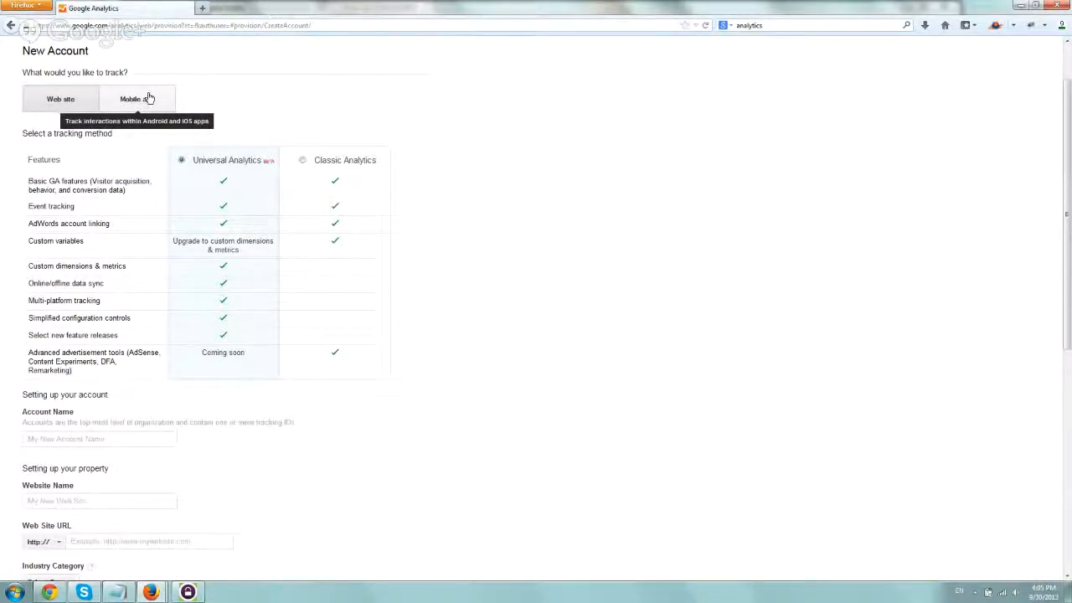
mouse_move(188, 147)
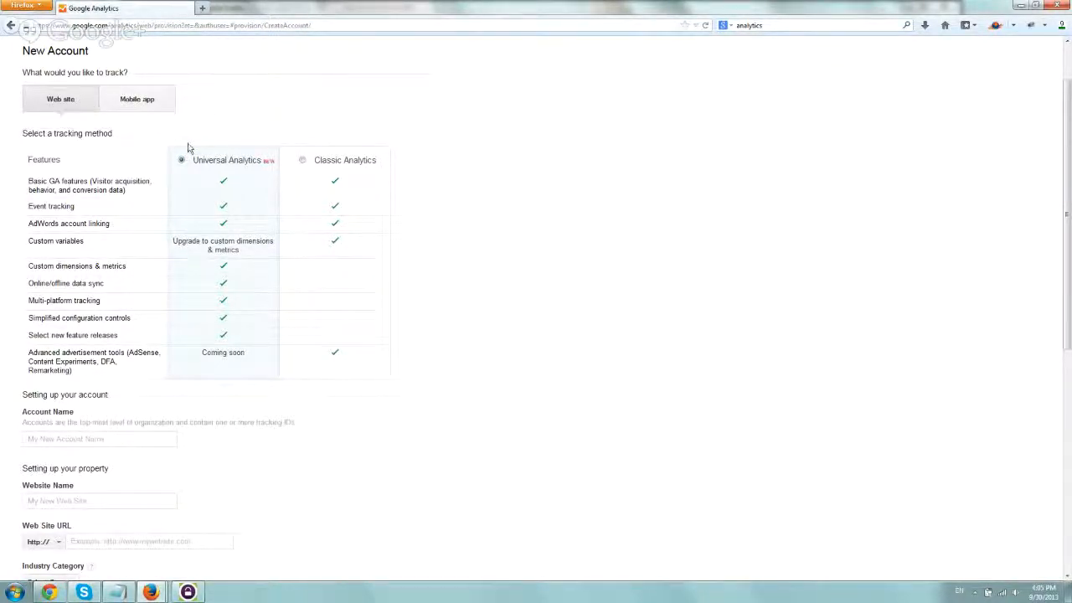
scroll(down, 3)
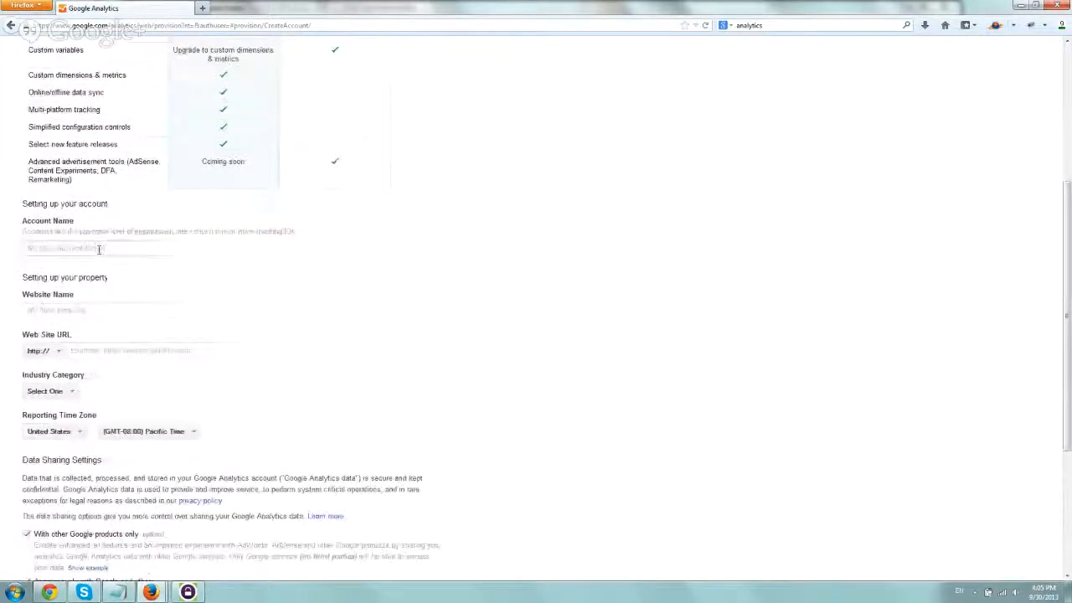
click(99, 248)
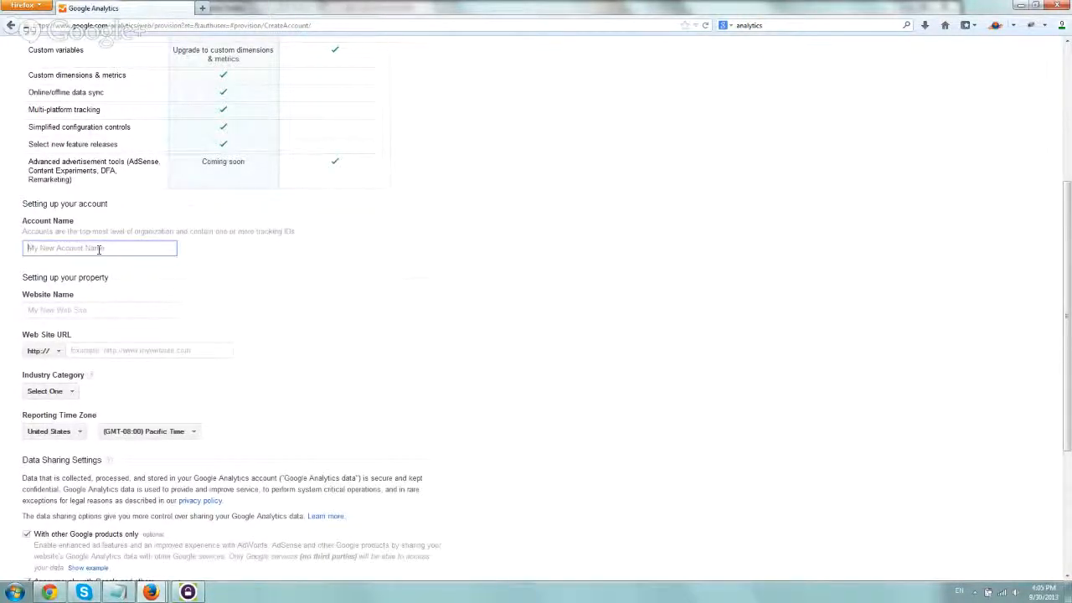
text(Astral Web Inc)
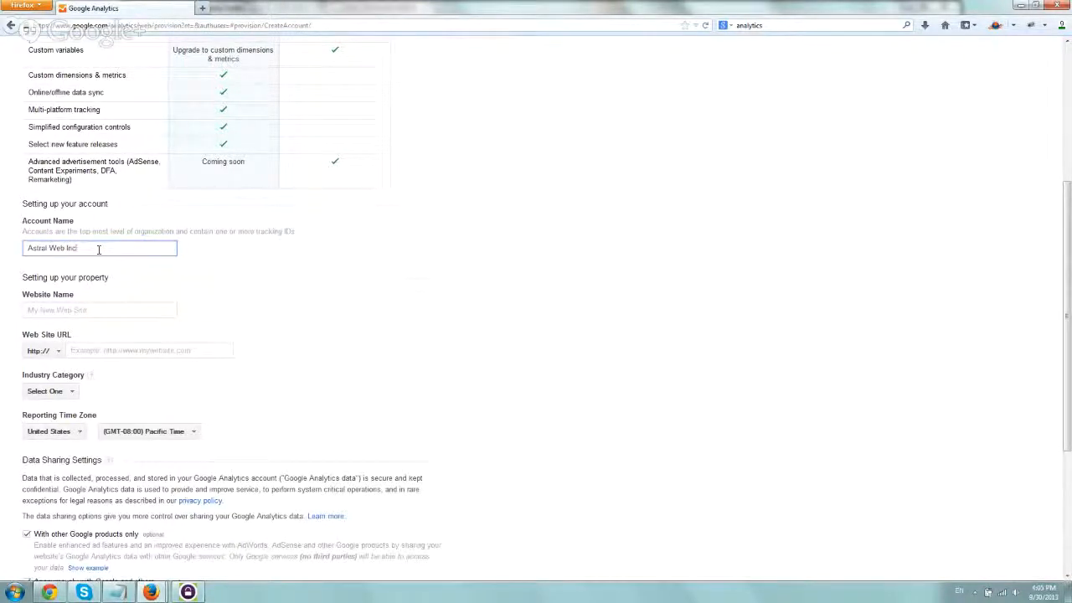
click(100, 310)
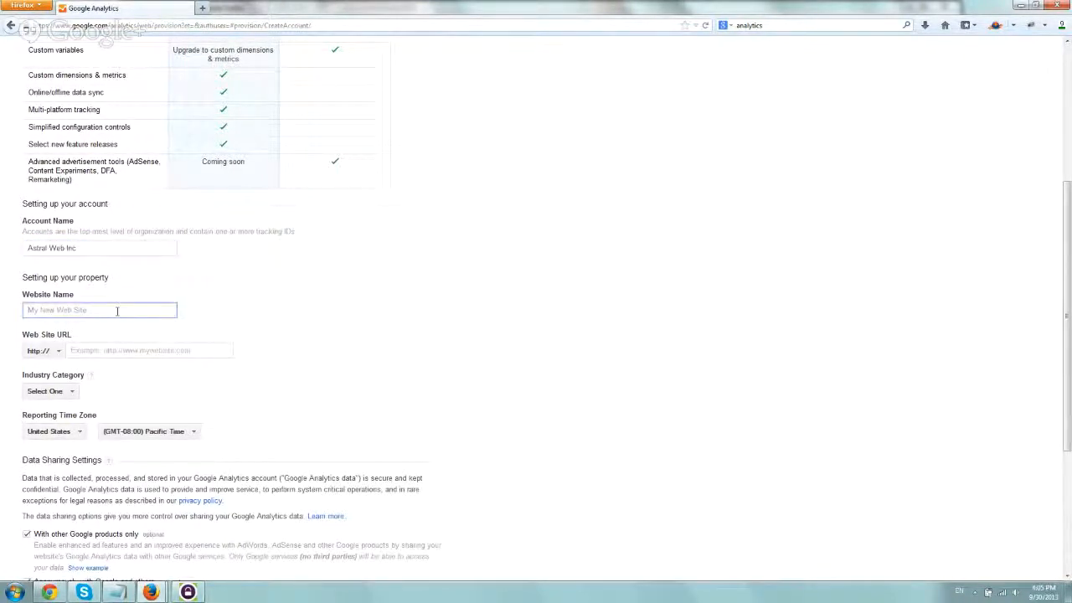
text(Main Website Astral Web Inc)
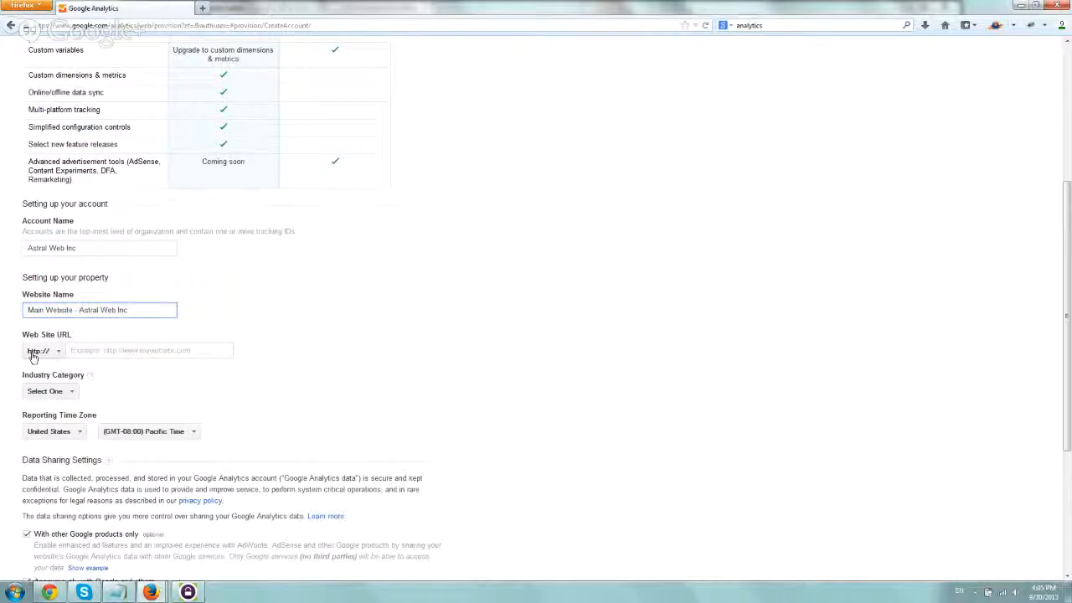
click(42, 350)
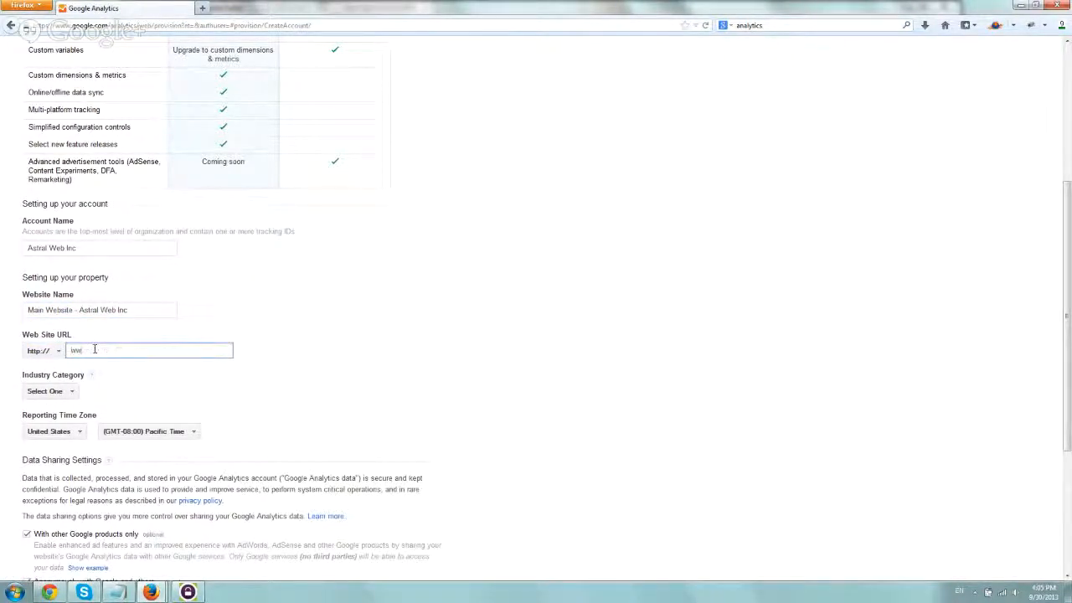
text(www.astralwebinc)
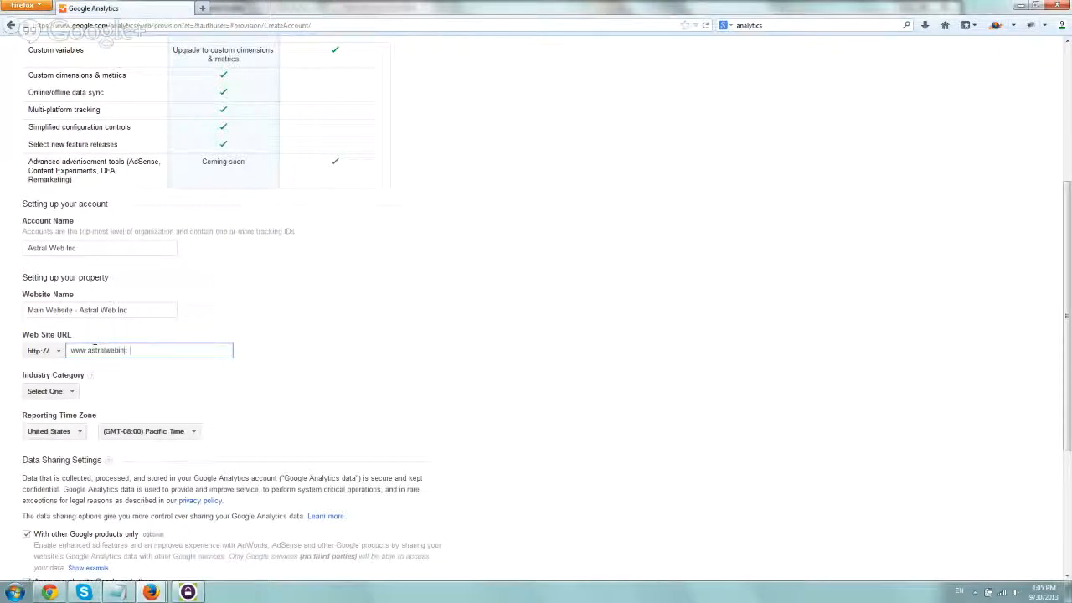
click(50, 392)
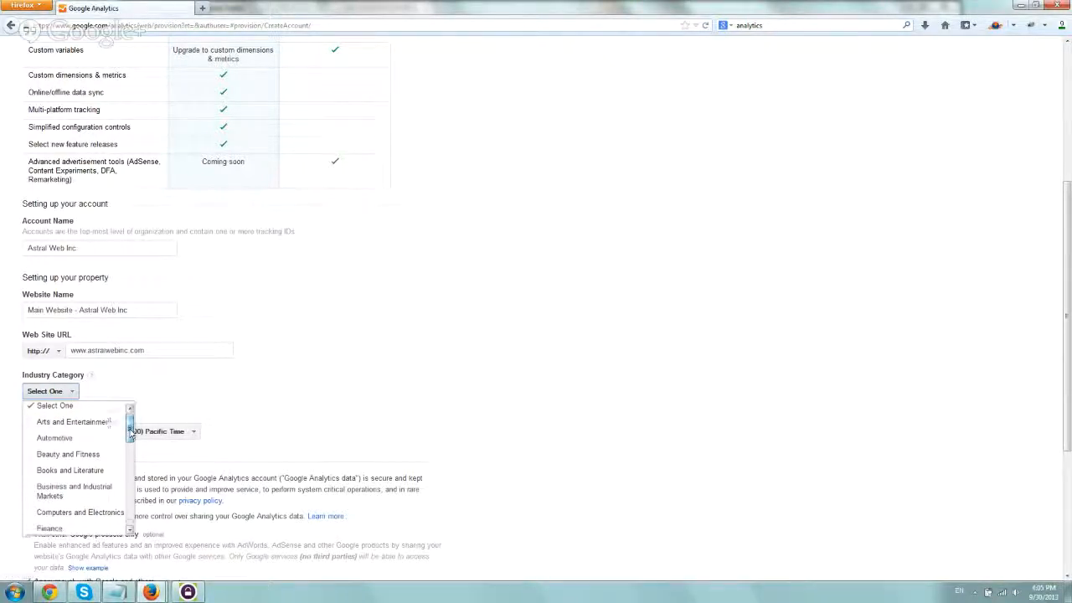
Step: Choose Business and Industrial Markets as the industry and scroll to the data sharing options
scroll(down, 3)
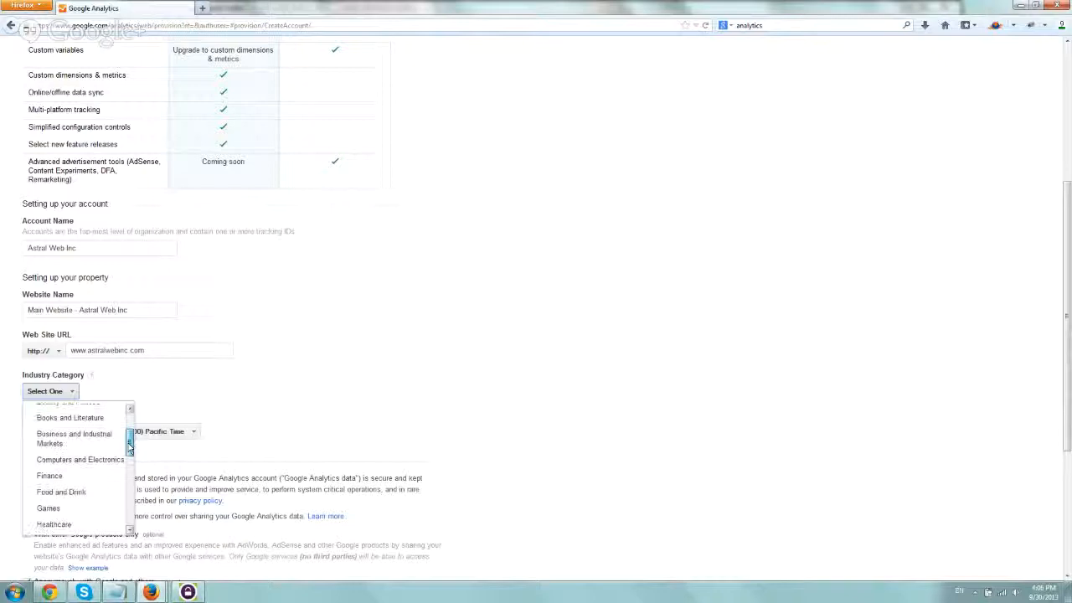
click(73, 436)
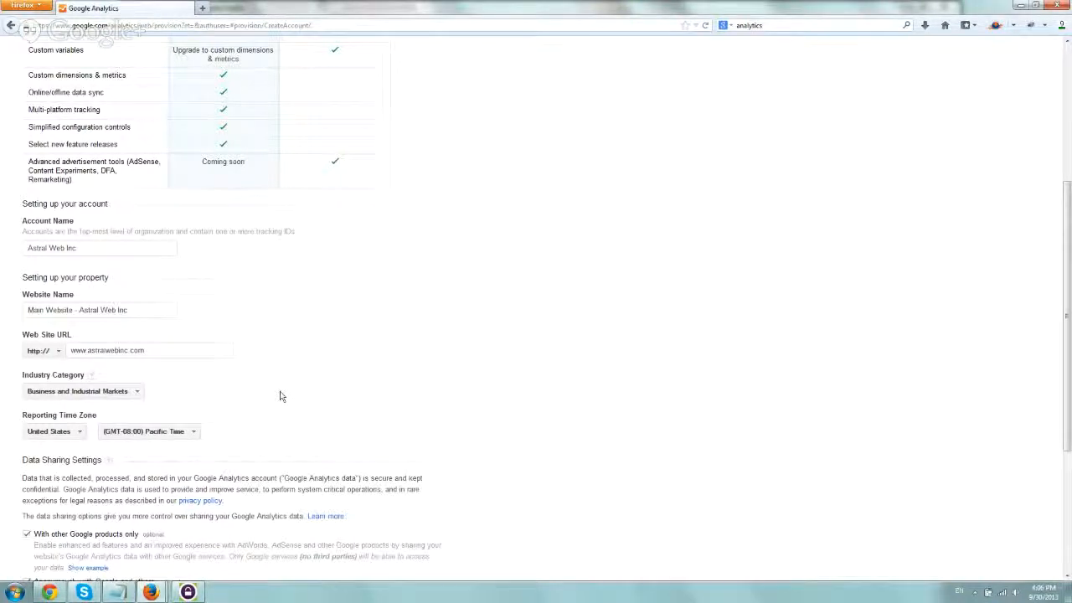
scroll(down, 3)
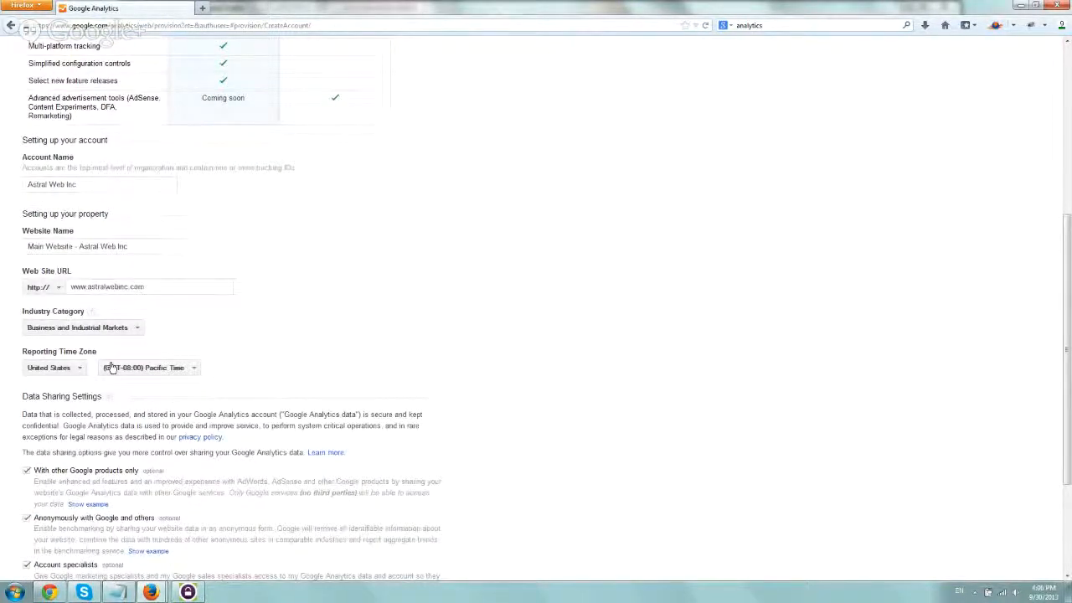
scroll(down, 3)
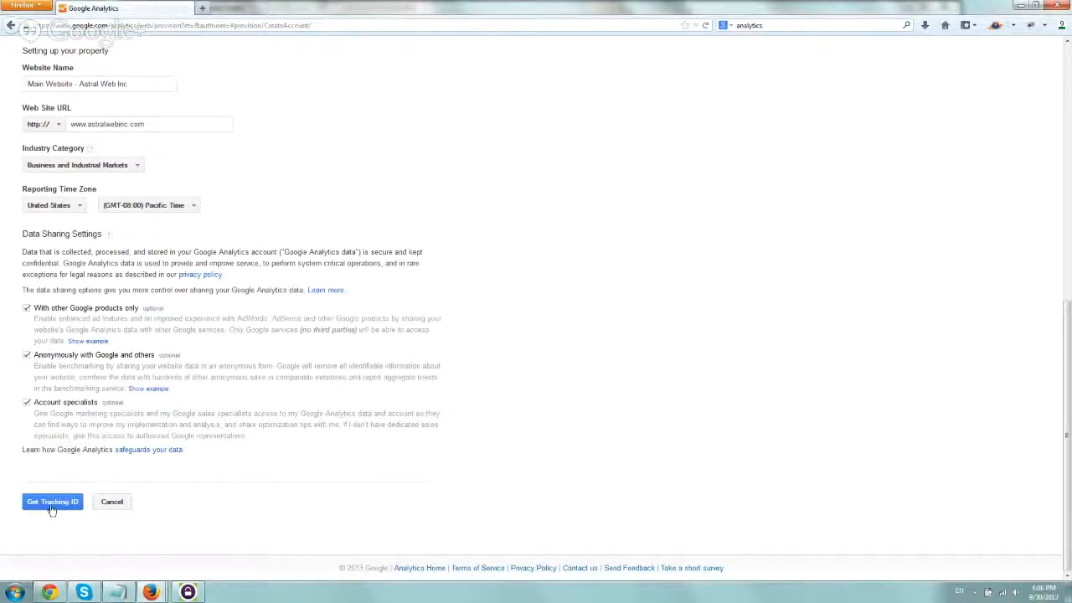
Step: Get the tracking ID and accept the Terms of Service, creating tracking ID UA-44447191-1
click(52, 503)
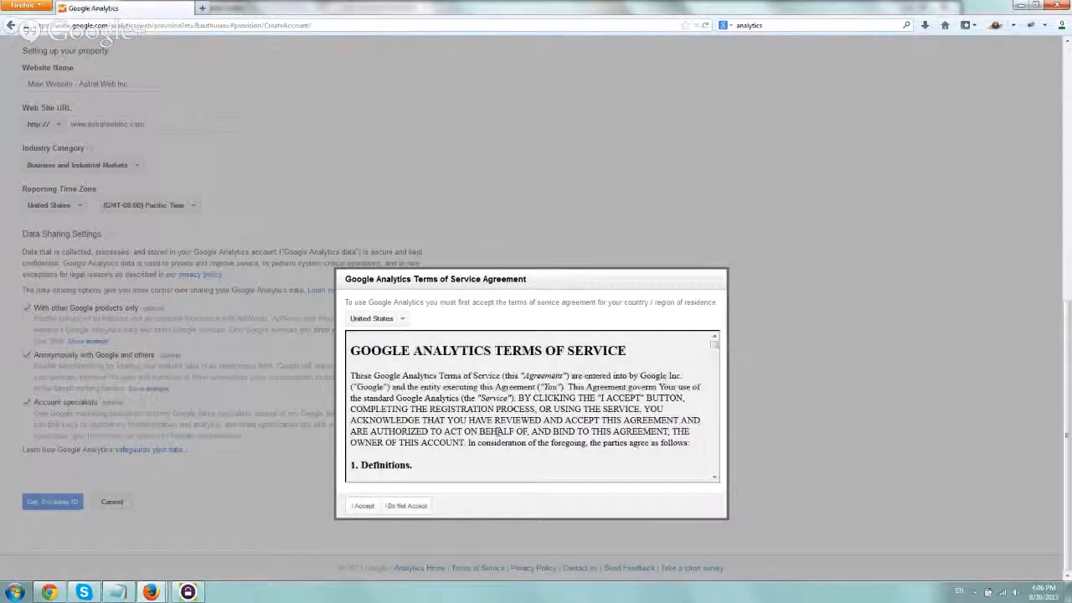
scroll(down, 3)
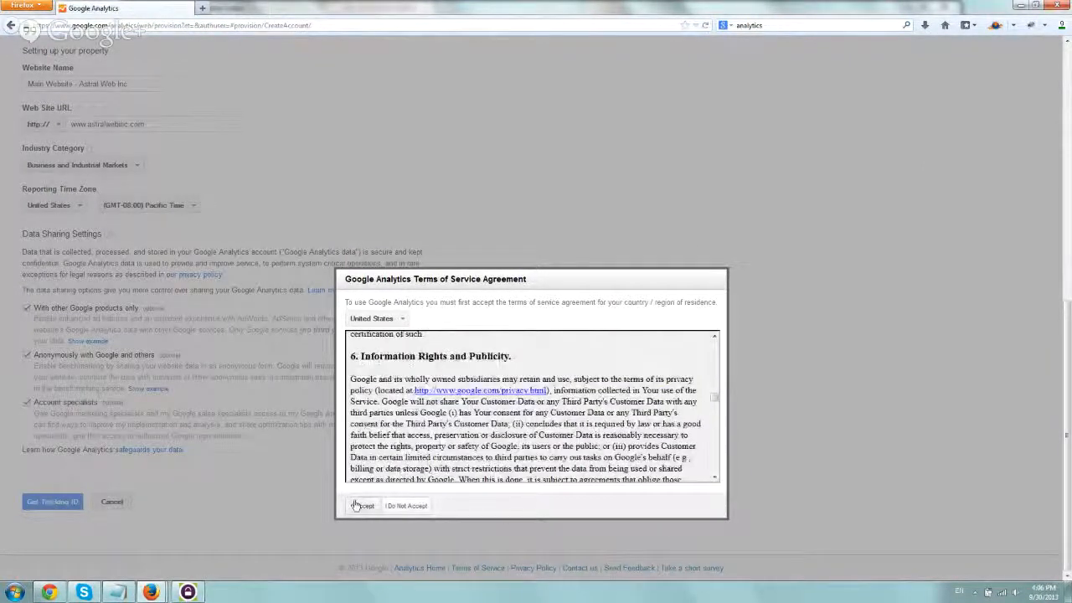
click(362, 506)
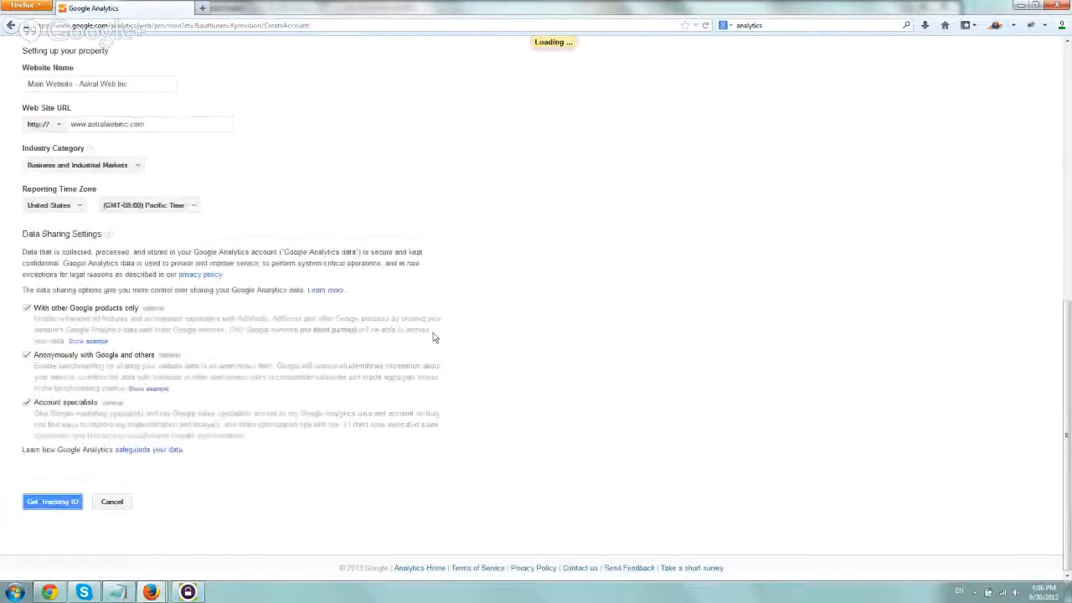
click(52, 503)
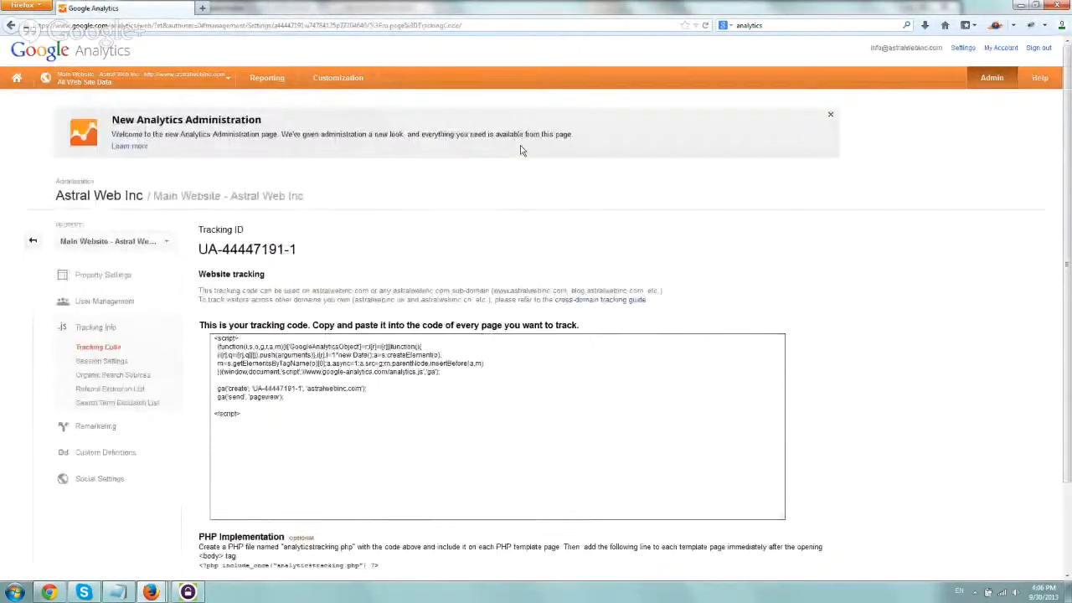
mouse_move(617, 196)
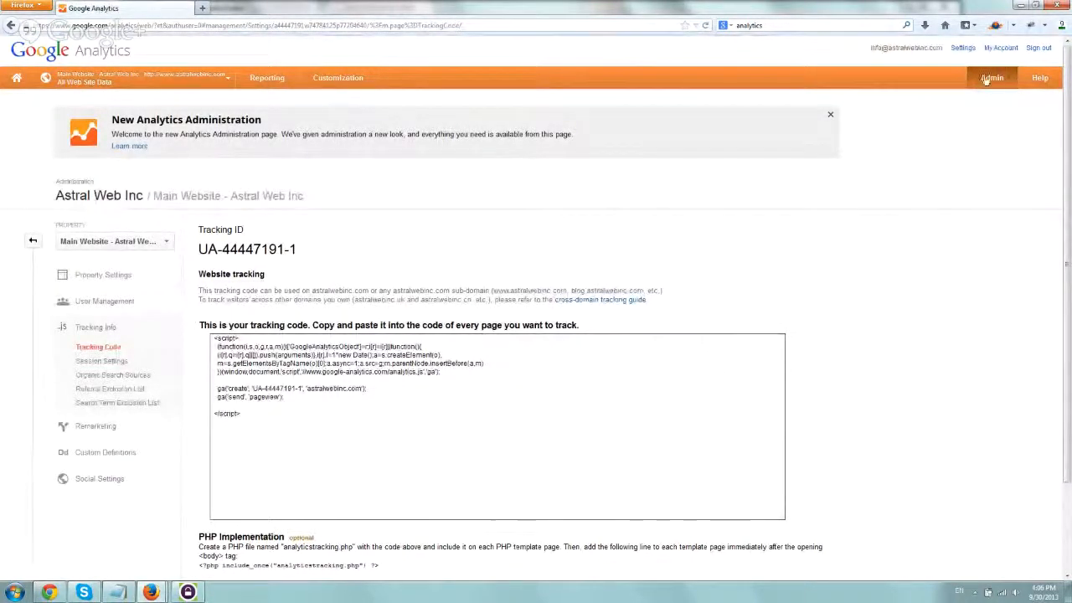
click(831, 114)
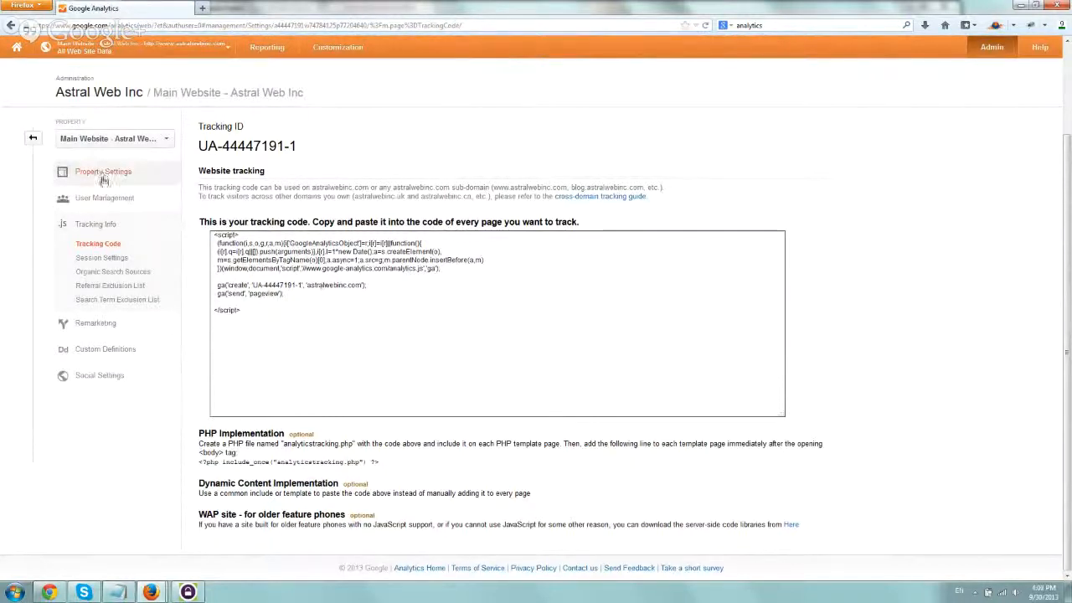
Step: View Property Settings for Main Website - Astral Web Inc, including Webmaster Tools settings
click(104, 171)
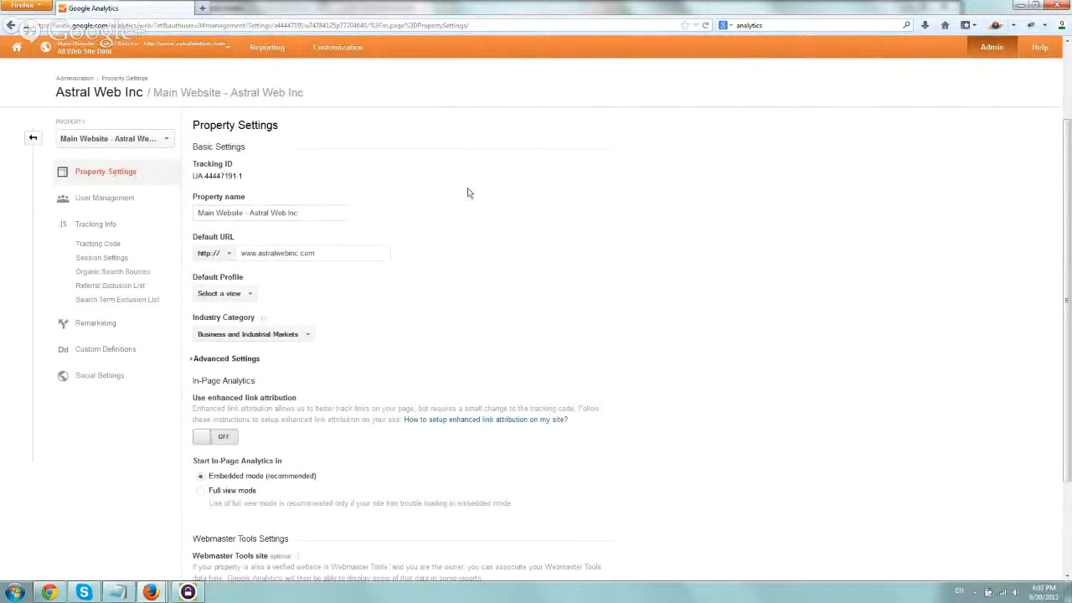
scroll(down, 3)
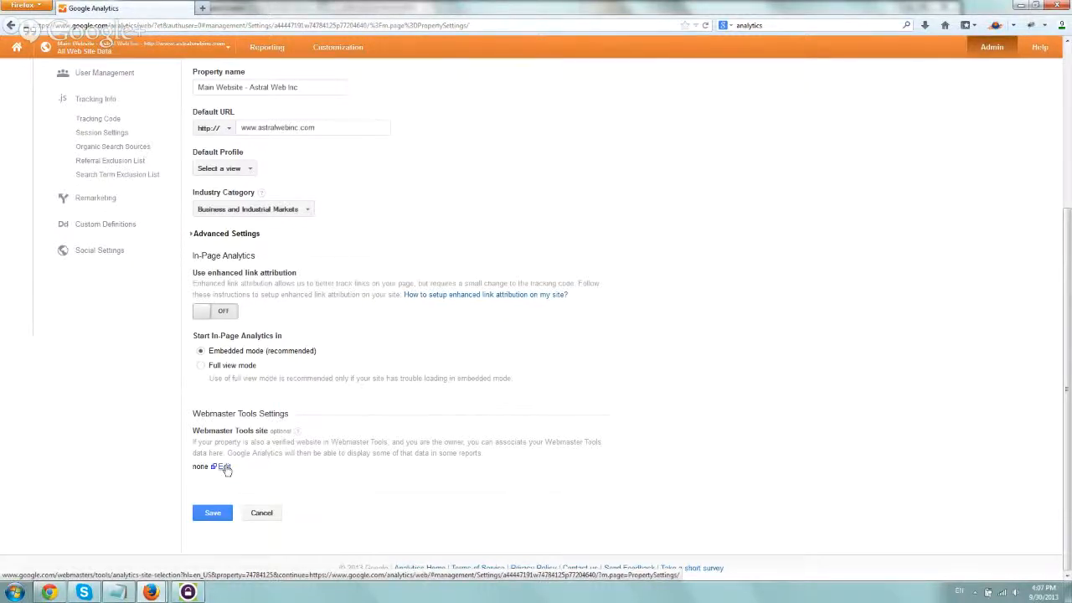
click(225, 466)
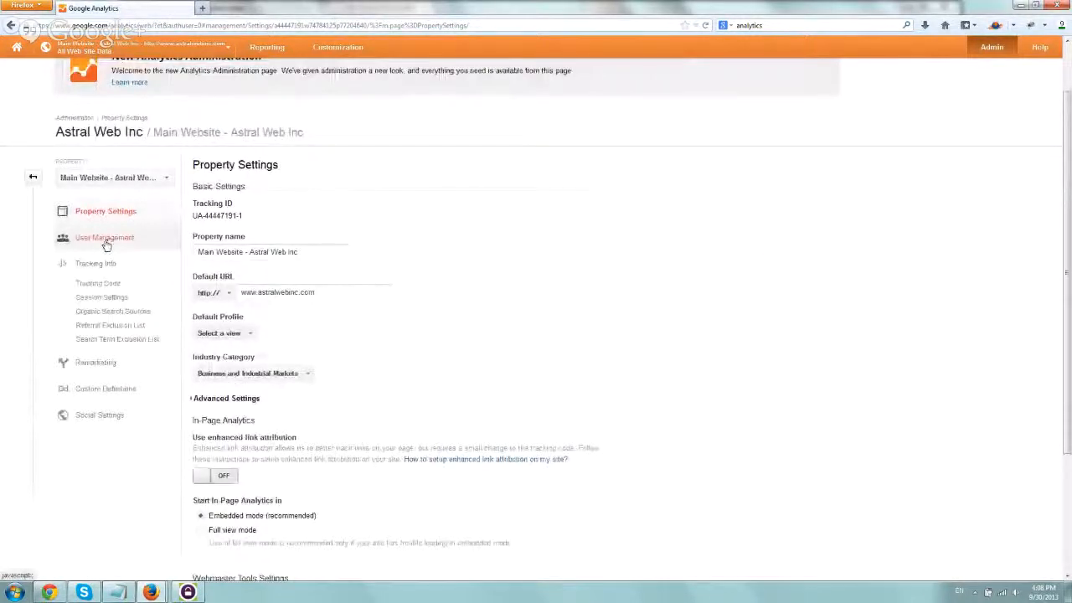
click(104, 237)
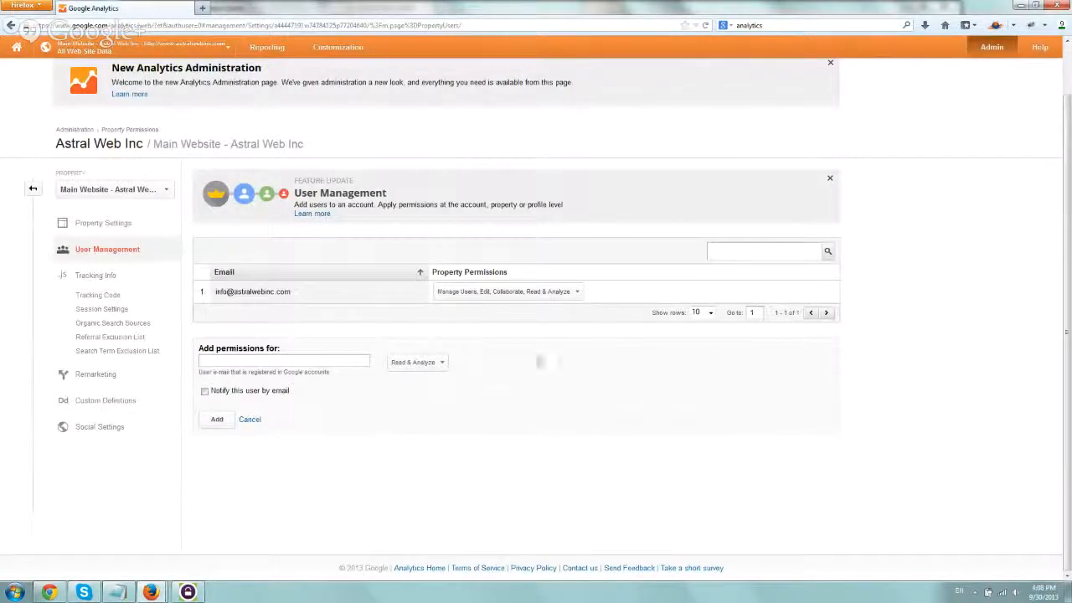
click(415, 362)
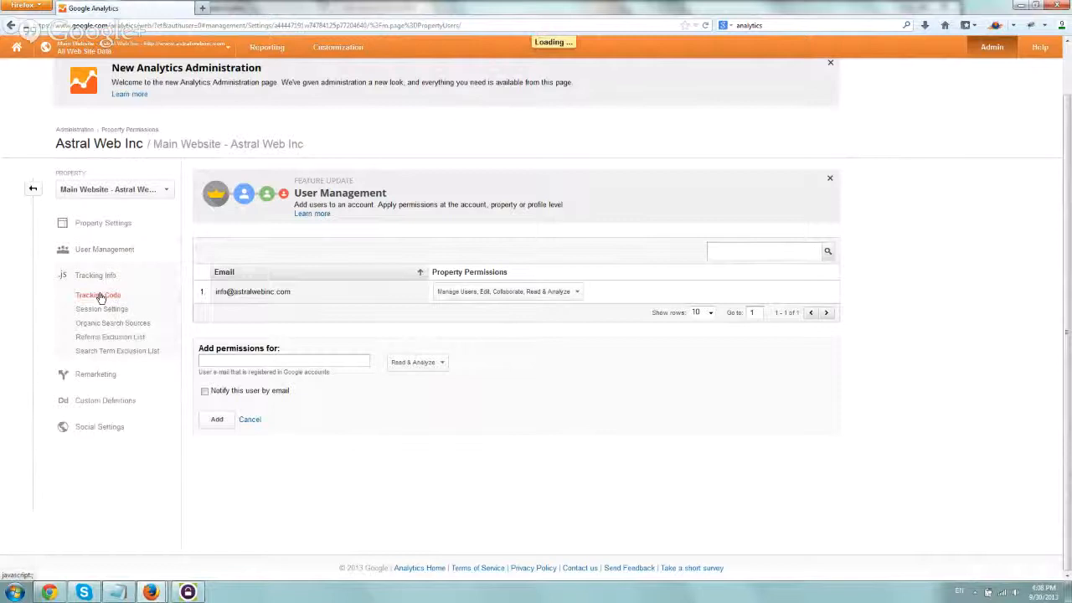
Step: Browse Session Settings and Organic Search Sources, then the Remarketing Lists page
click(97, 294)
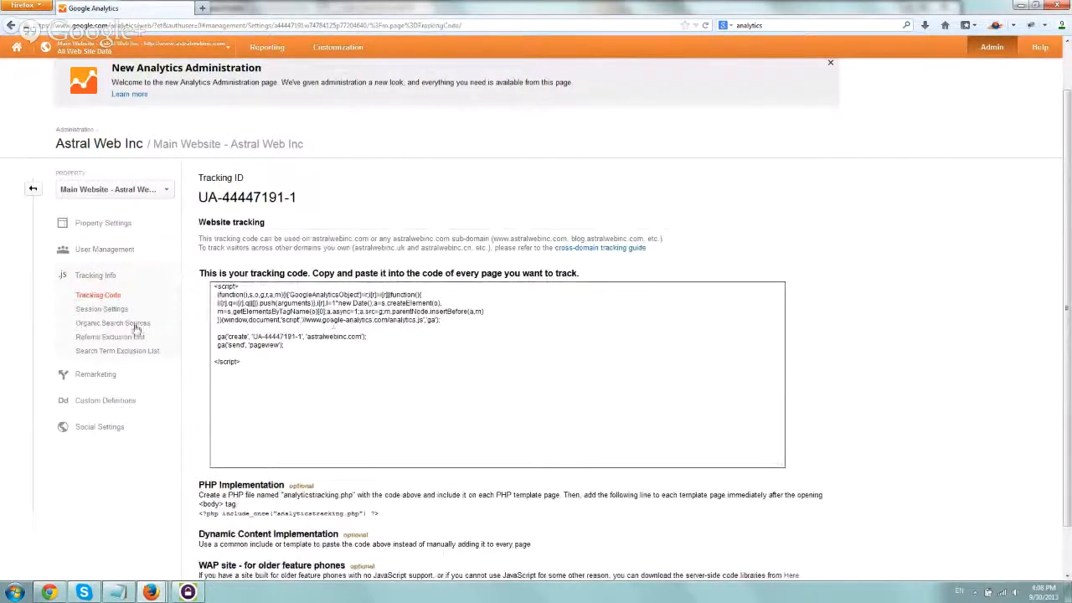
click(101, 308)
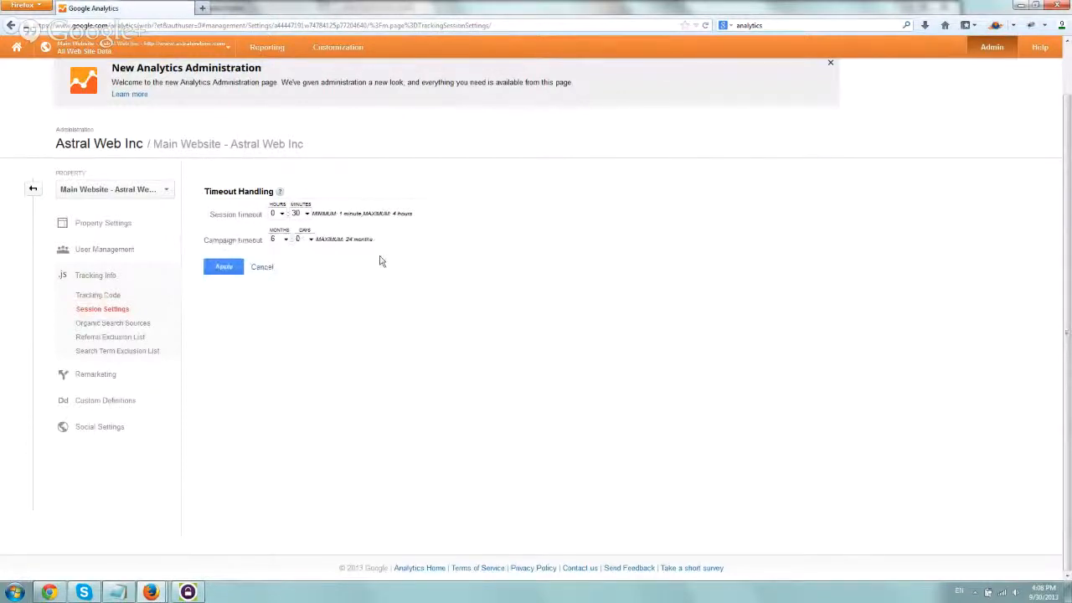
click(112, 321)
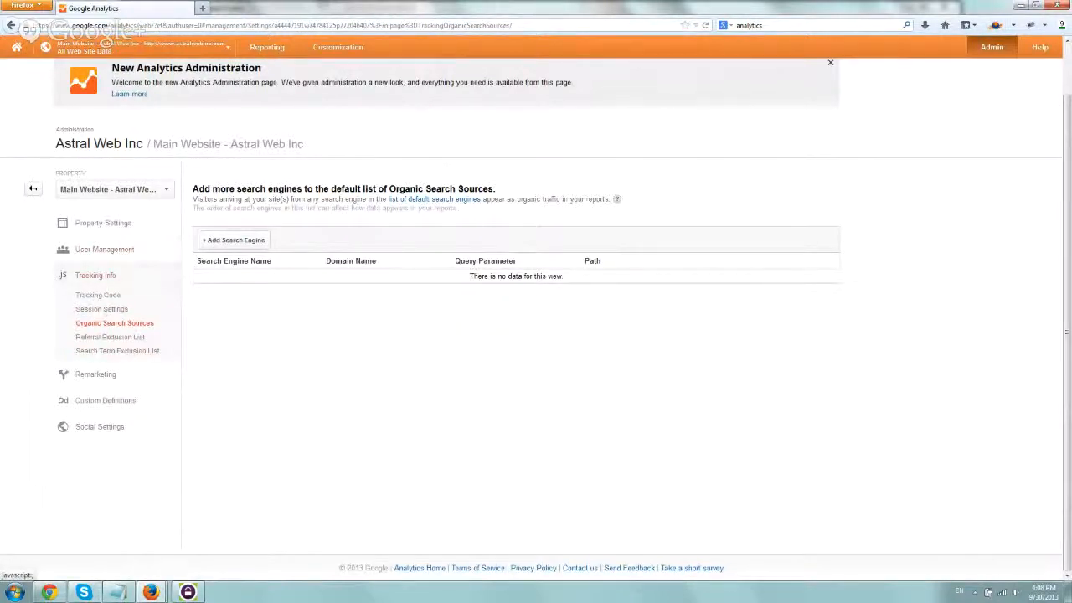
mouse_move(96, 374)
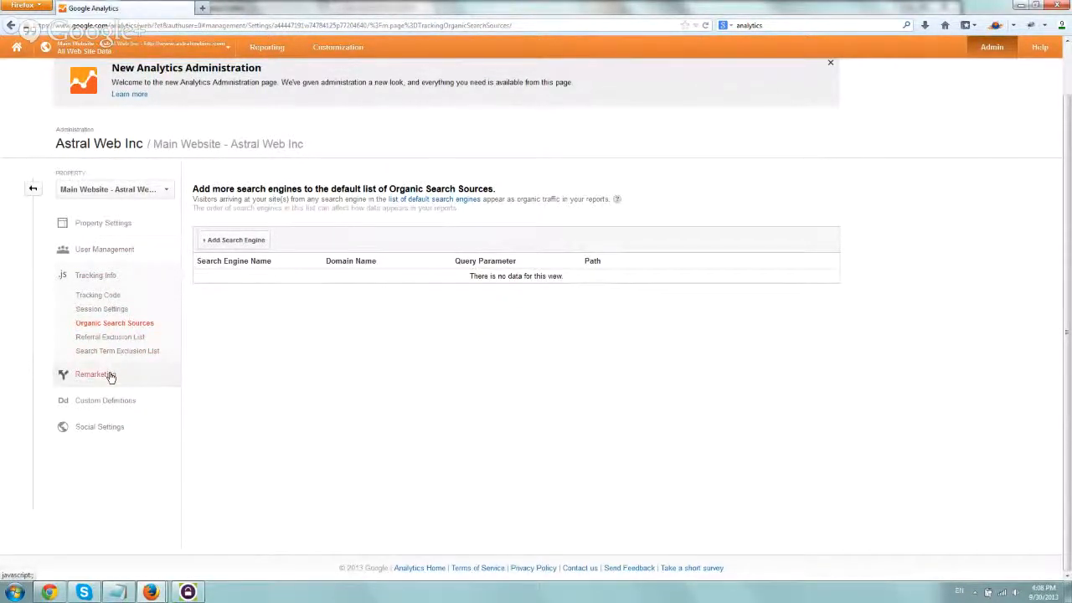
click(95, 373)
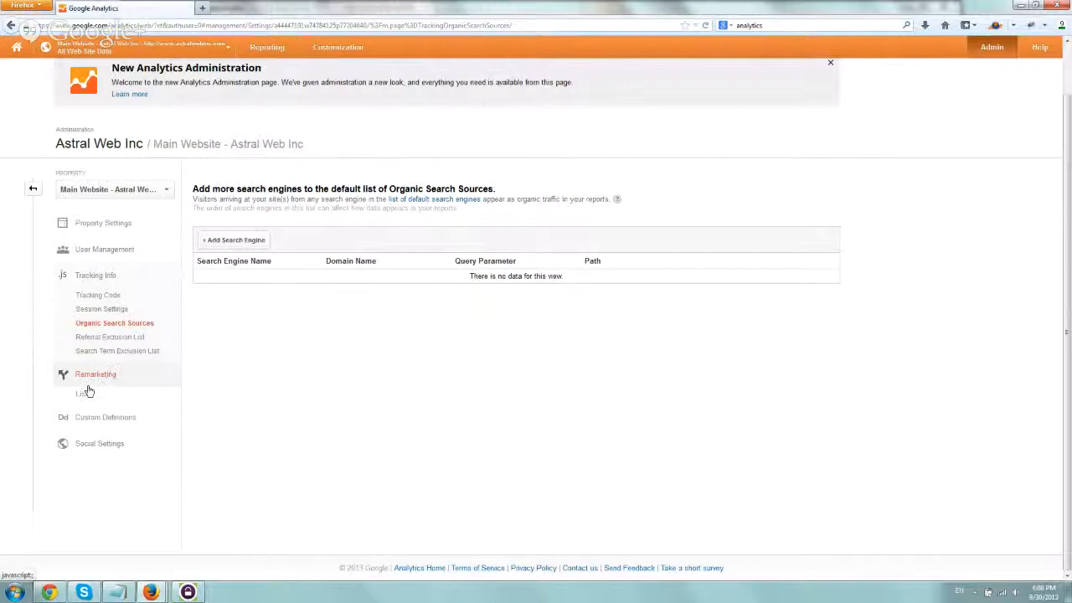
click(83, 394)
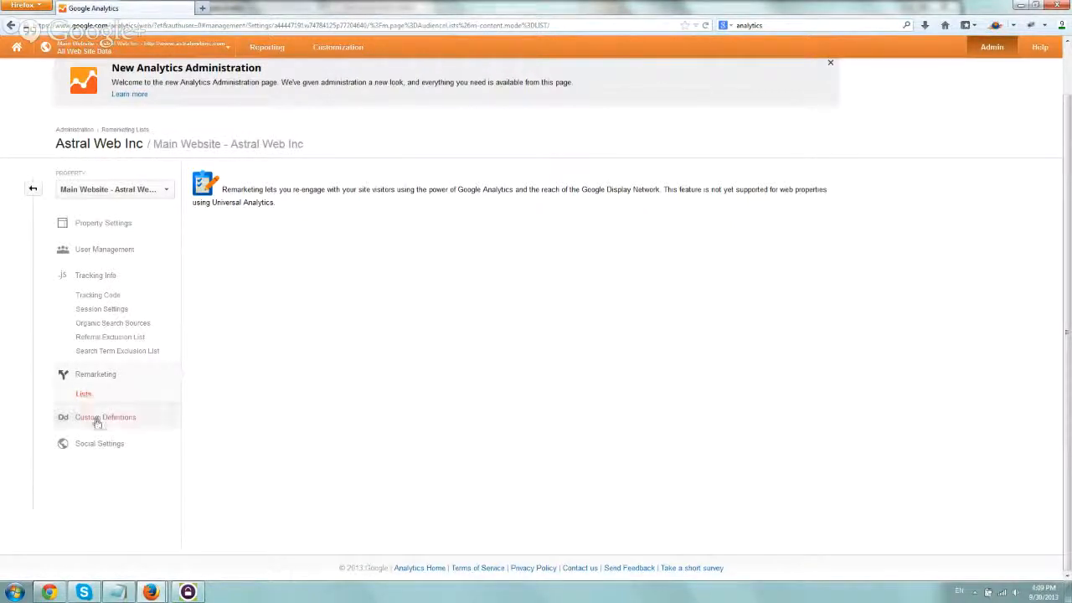
Step: Browse Custom Dimensions, Custom Data Sources and Social Settings for the property
click(104, 417)
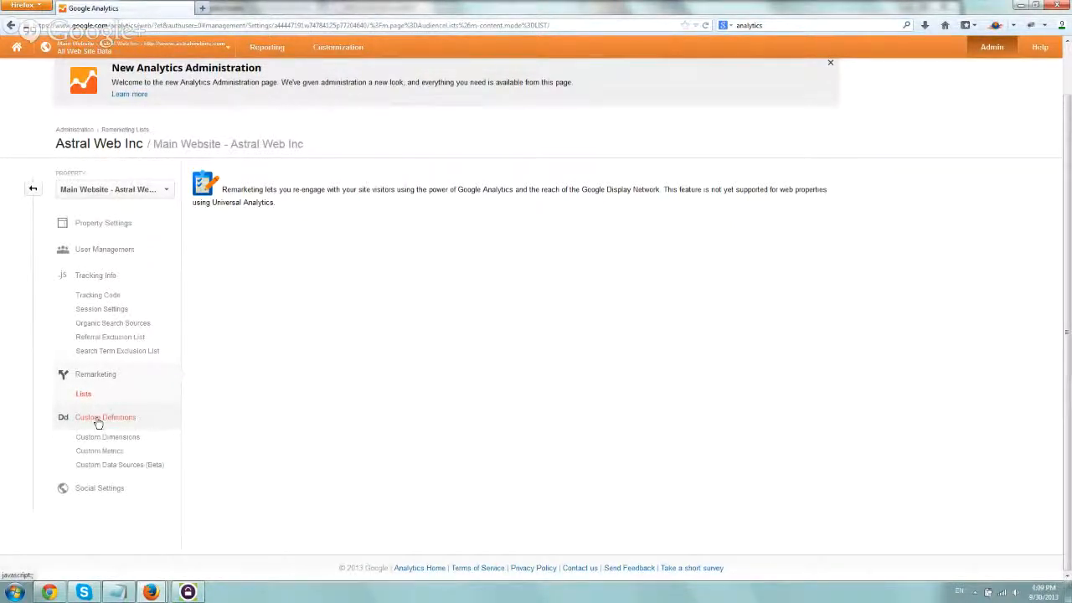
click(107, 435)
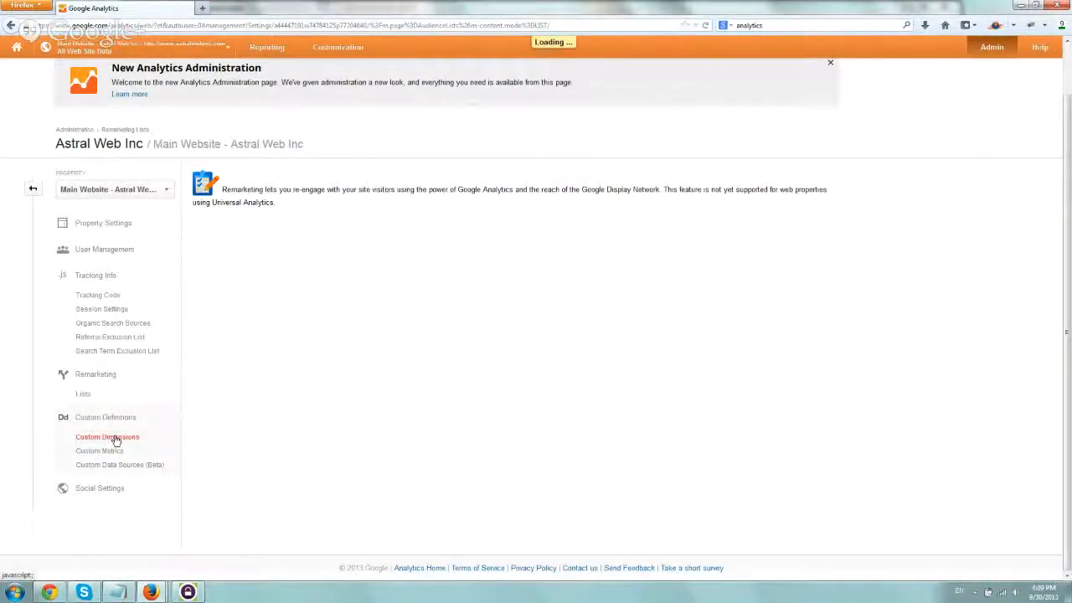
click(121, 466)
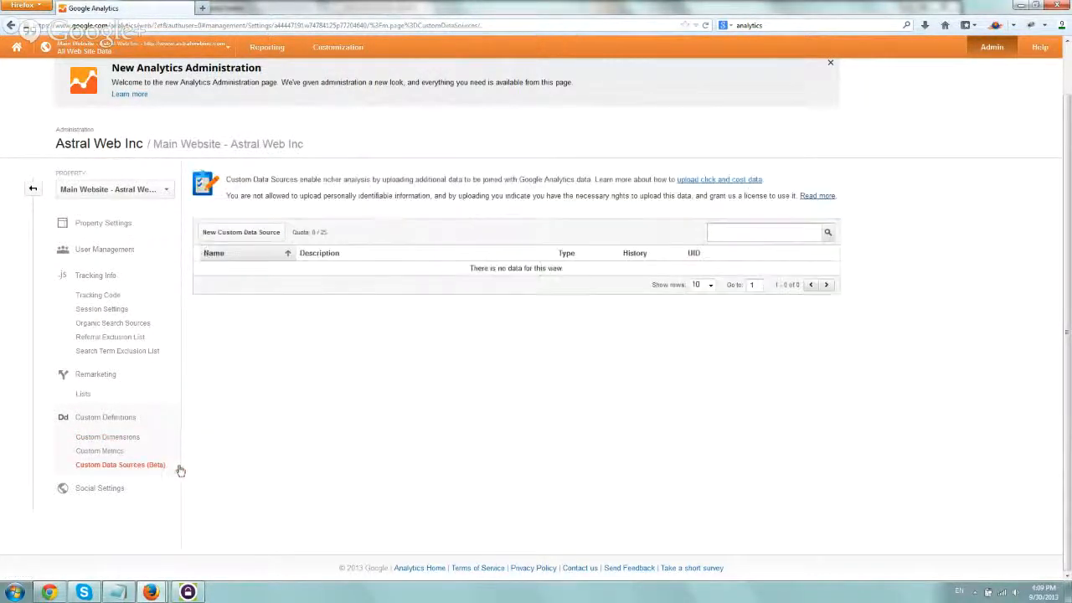
click(101, 442)
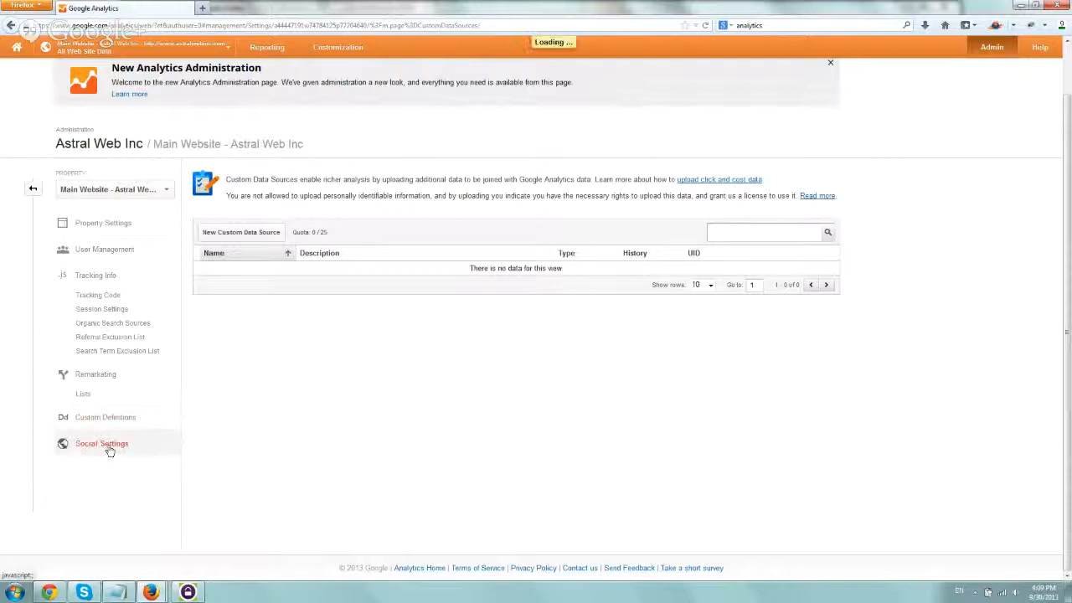
click(101, 442)
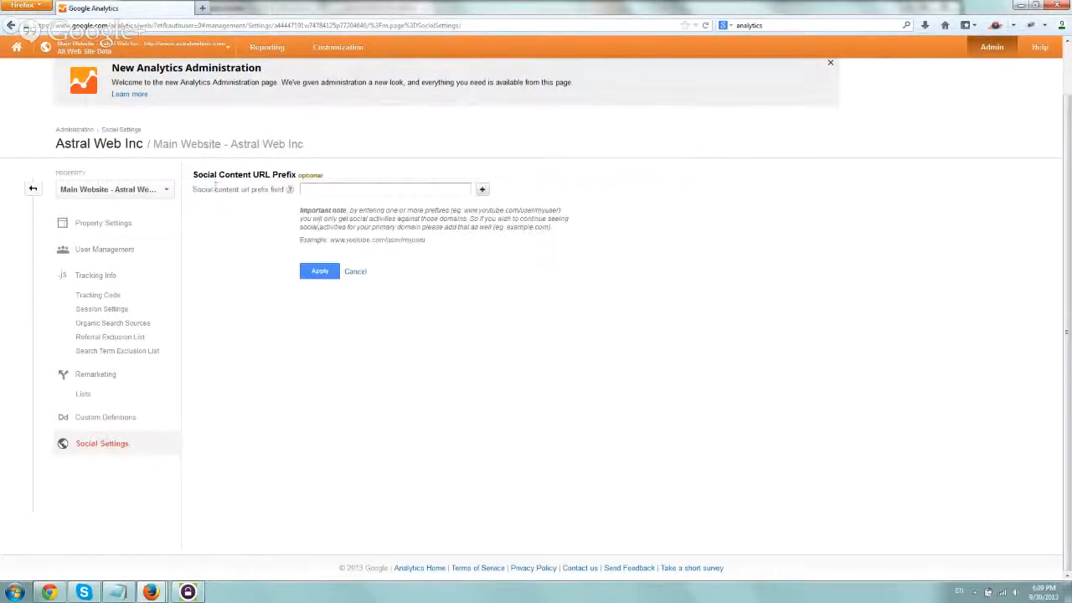
Step: Return to the property's Tracking Code page under Tracking Info
click(97, 295)
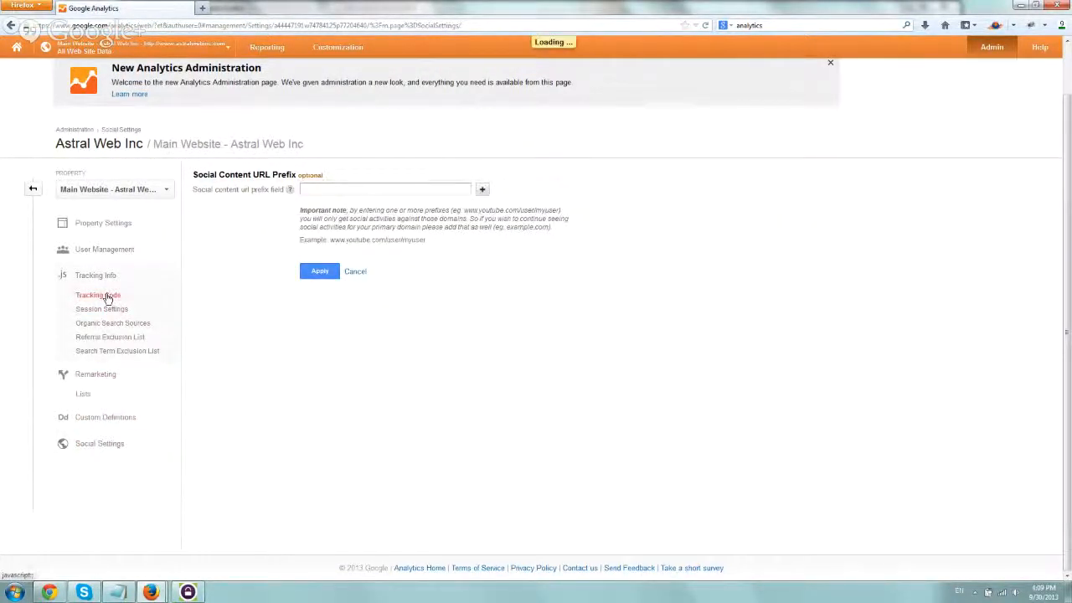
click(97, 295)
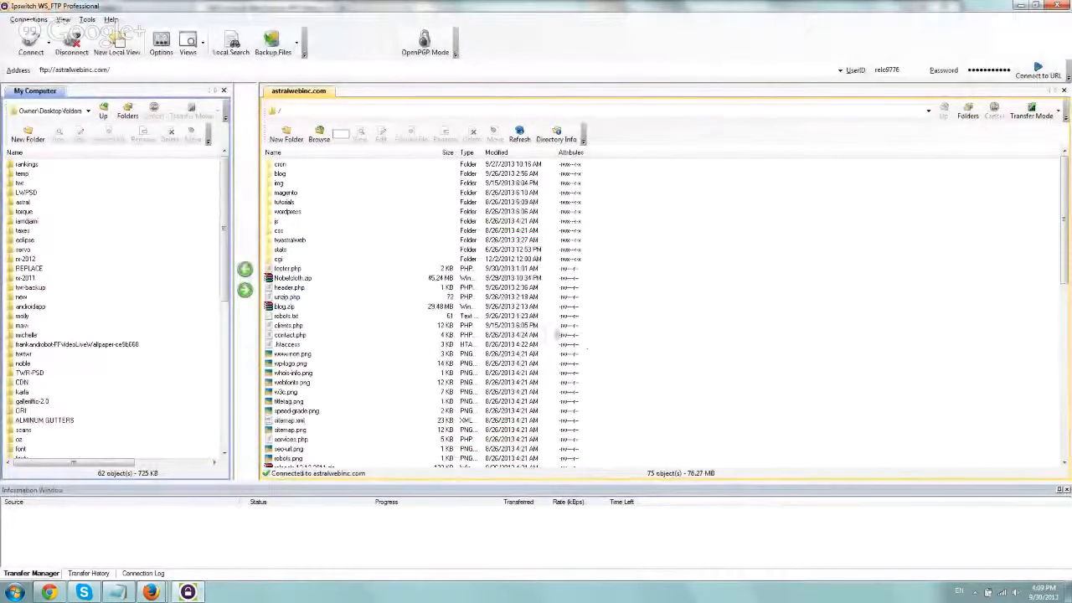
Step: Download footer.php from the server and open it in Notepad for editing
click(288, 268)
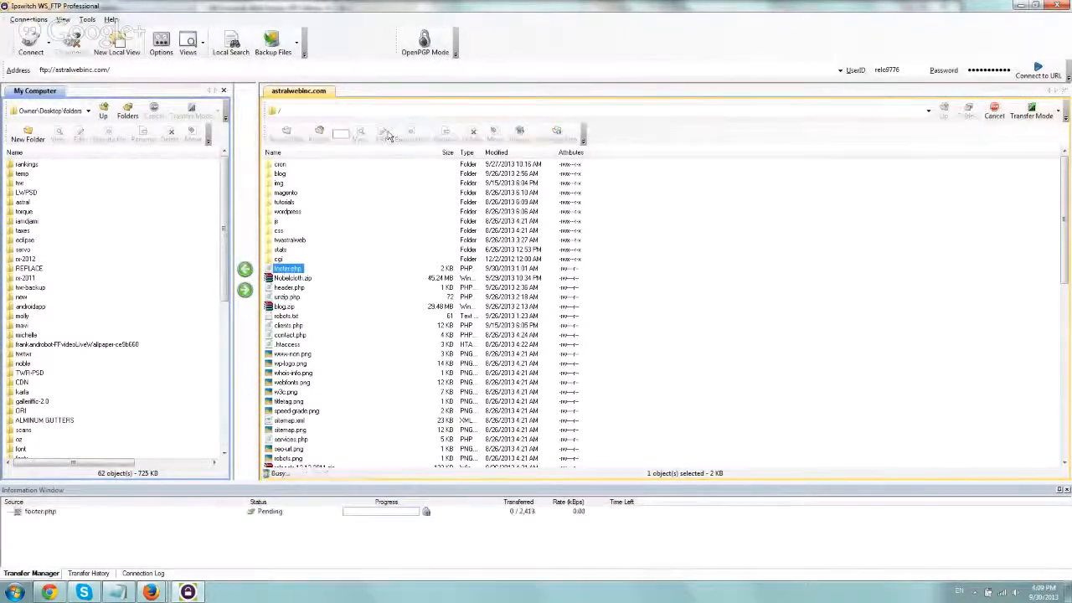
double_click(288, 268)
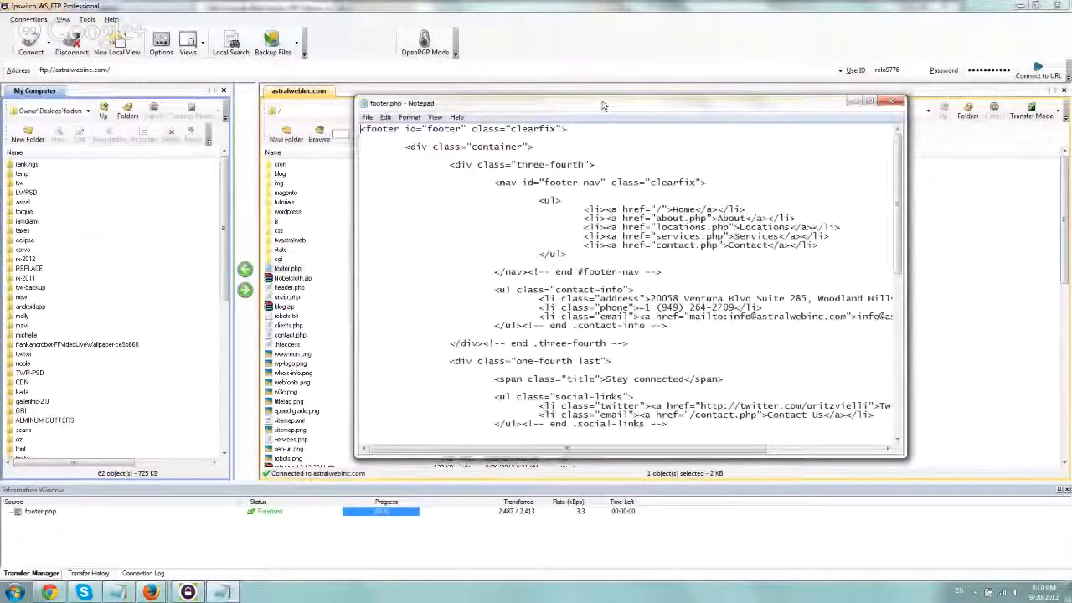
Step: Paste the Analytics tracking script after the footer-bottom block in footer.php and save it
click(877, 104)
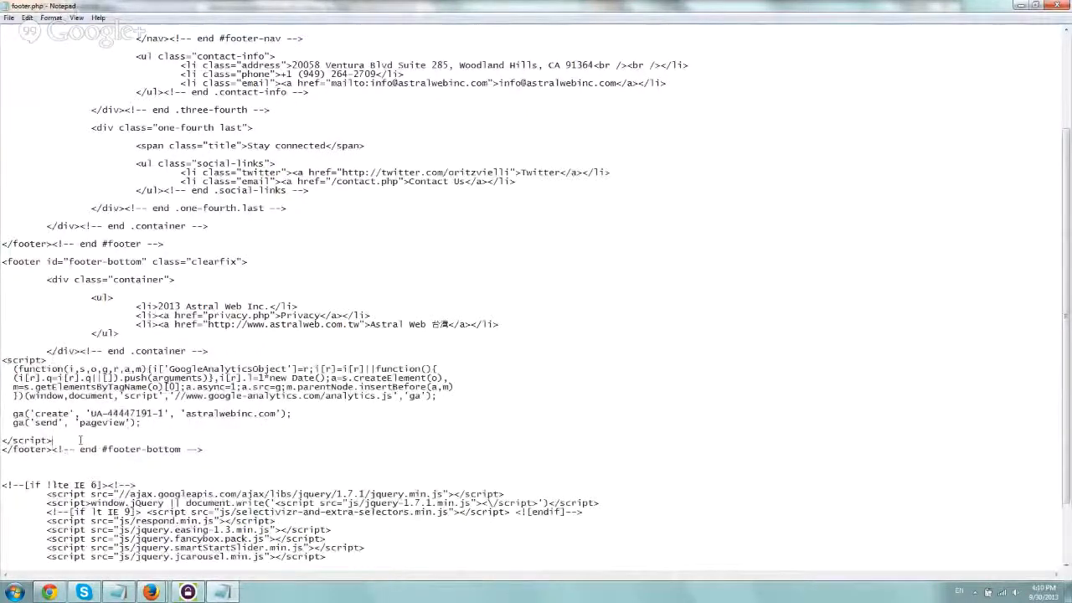
double_click(127, 412)
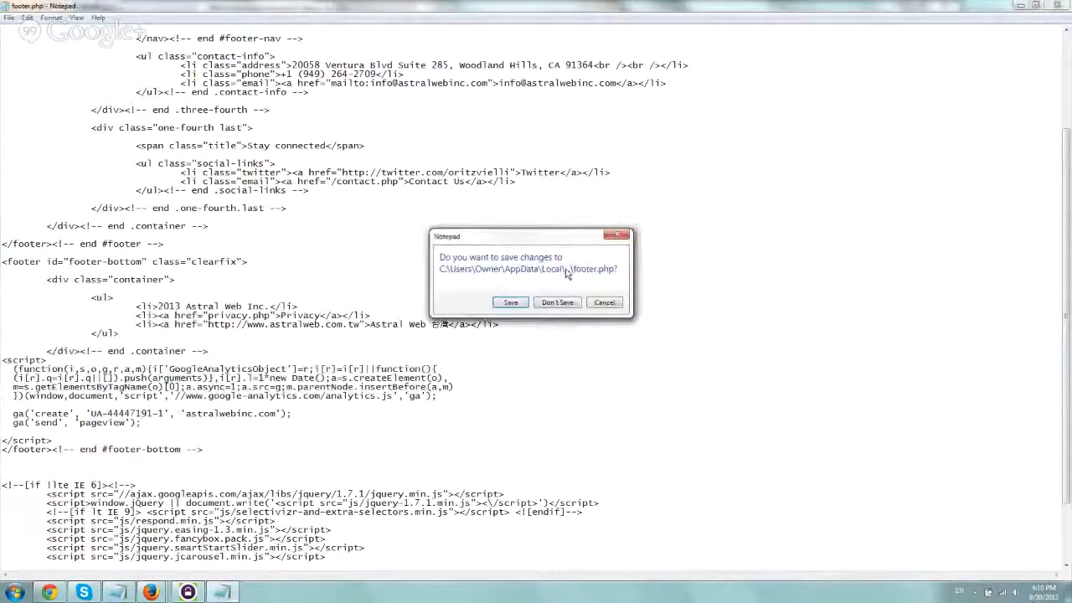
click(556, 302)
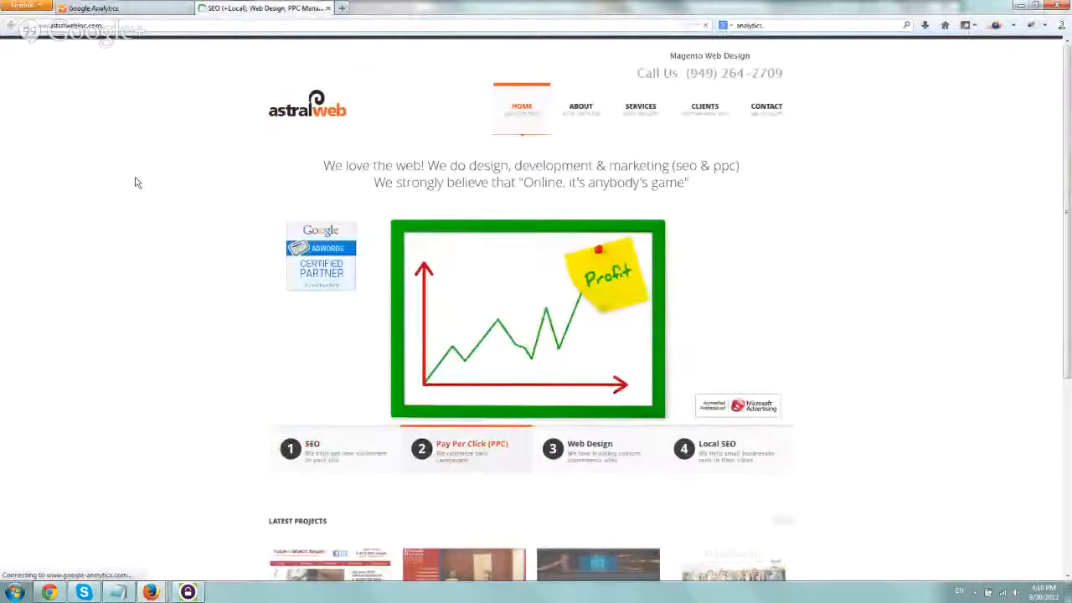
right_click(138, 182)
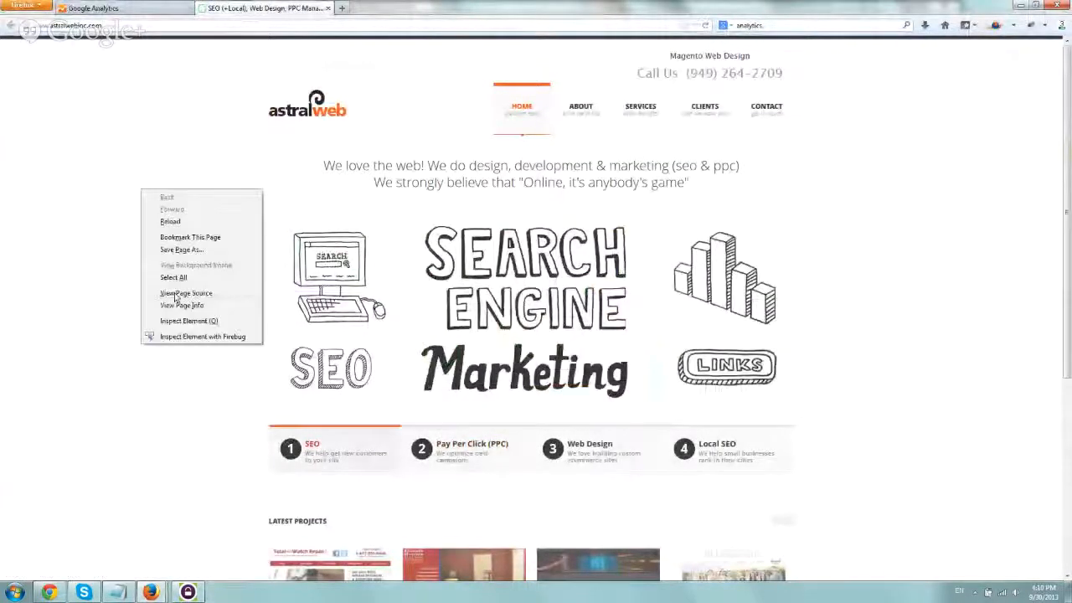
click(186, 293)
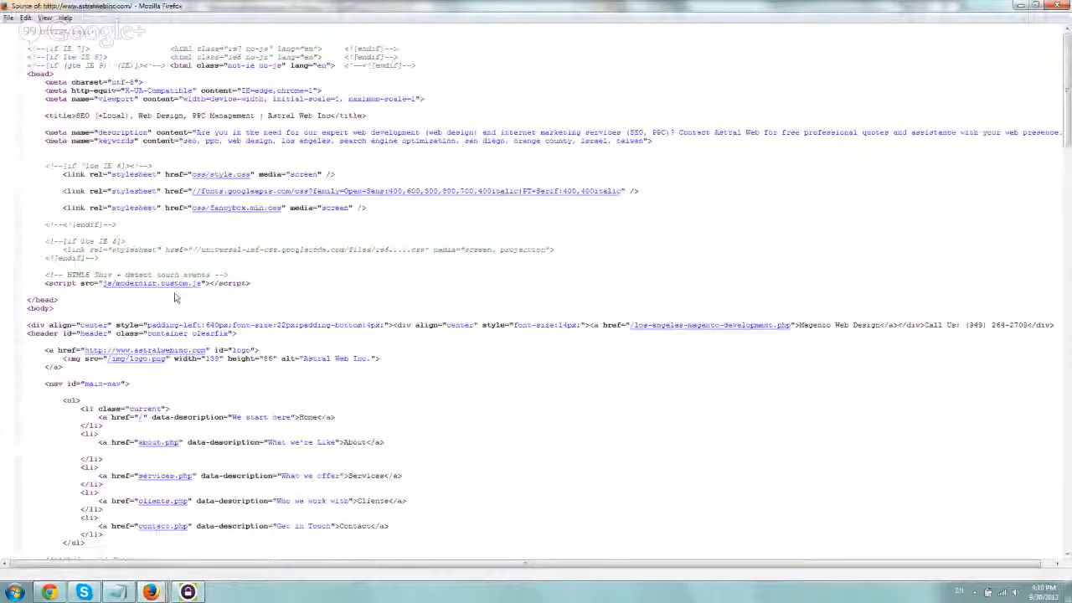
scroll(down, 3)
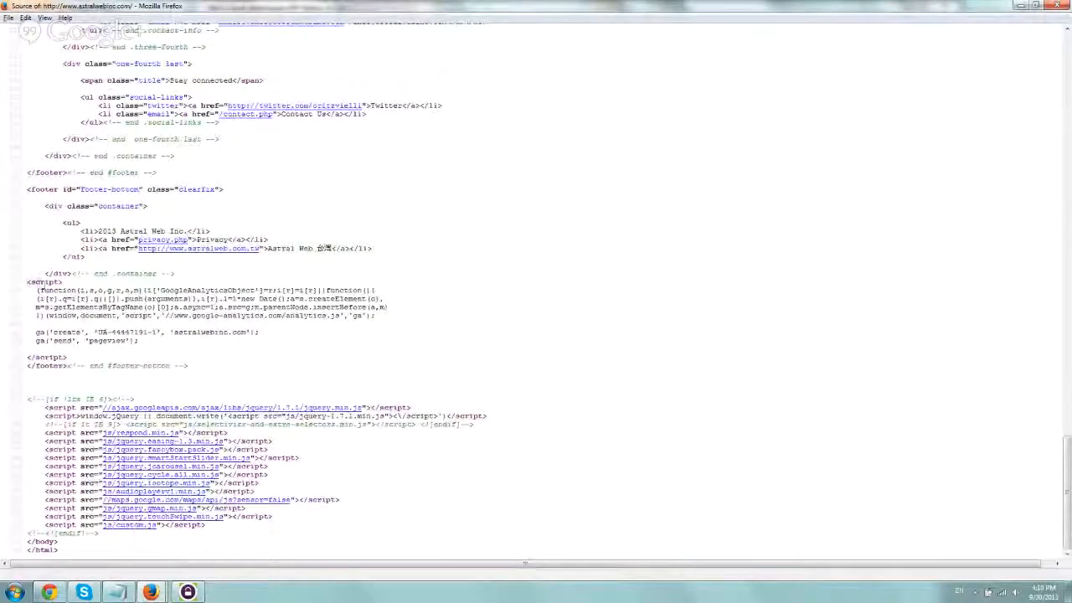
drag(27, 282, 84, 358)
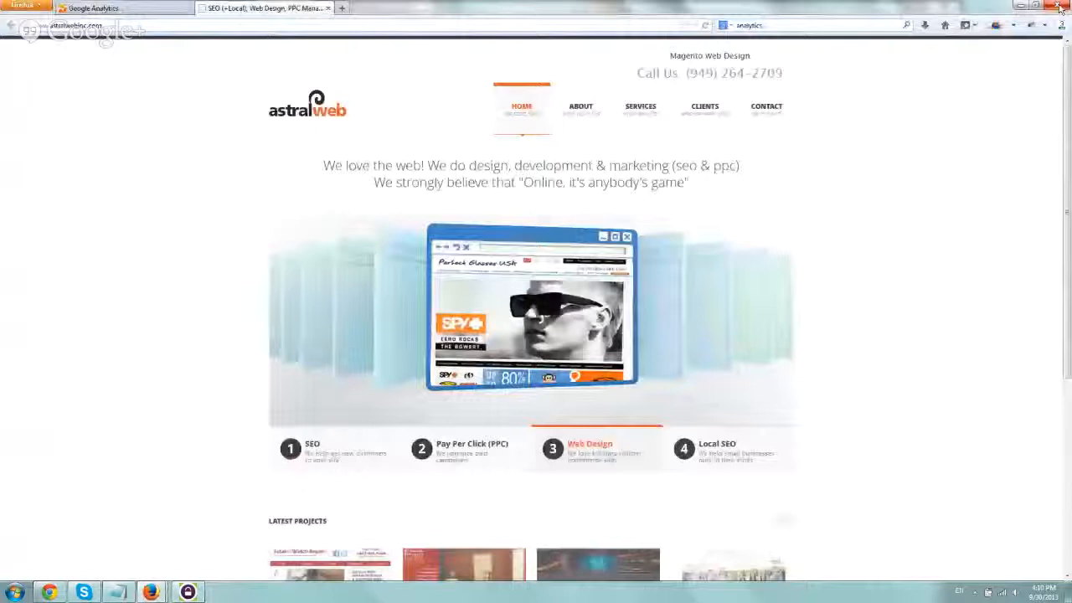
click(92, 7)
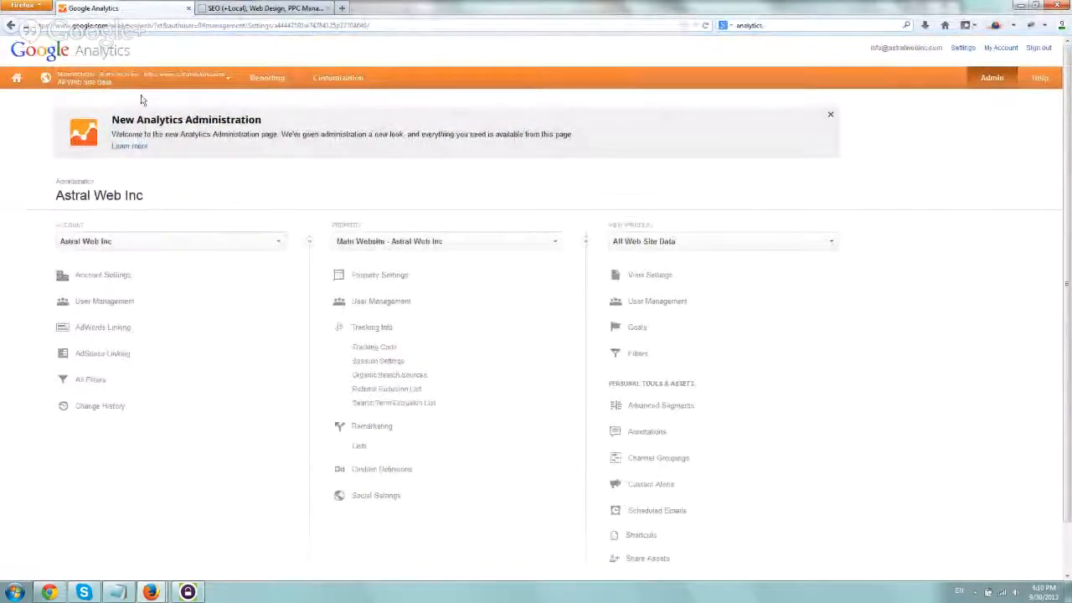
Step: Visit the site's About page so Real-Time Overview registers one active visitor on /about.php
click(266, 77)
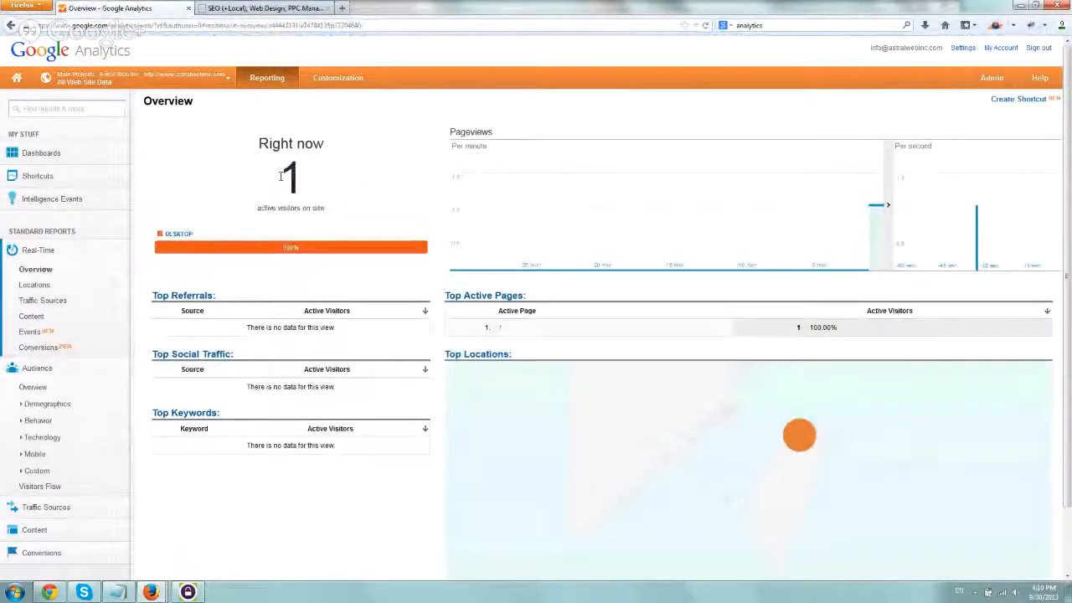
click(265, 7)
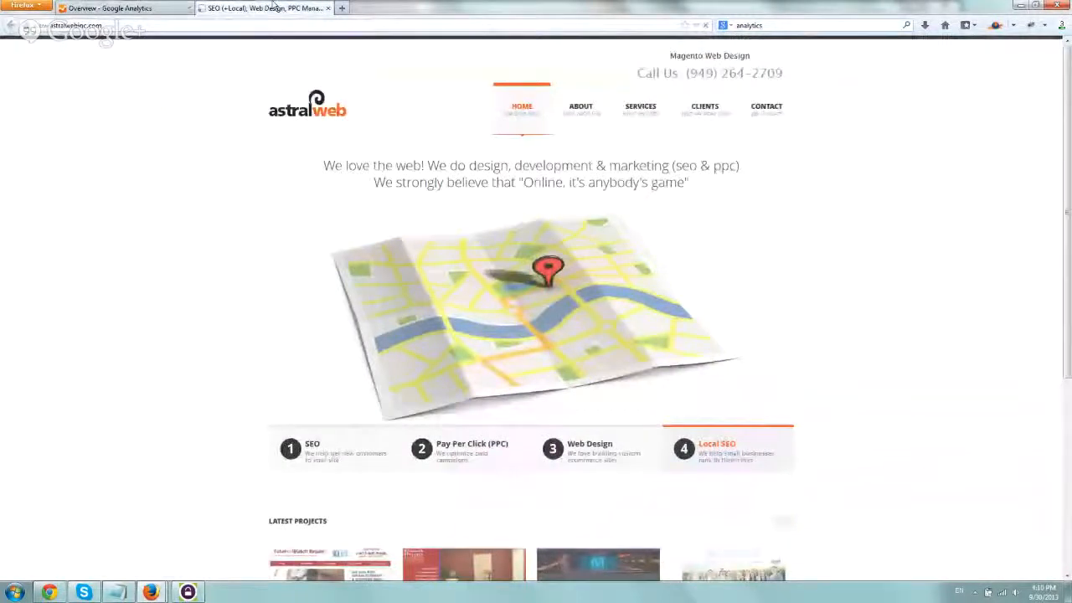
click(117, 7)
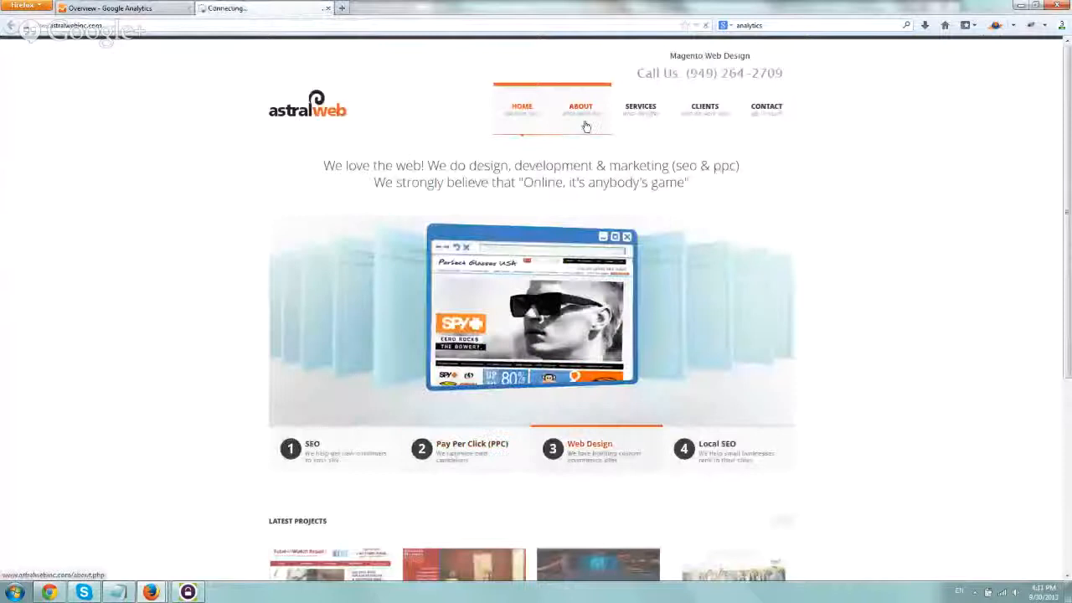
click(118, 7)
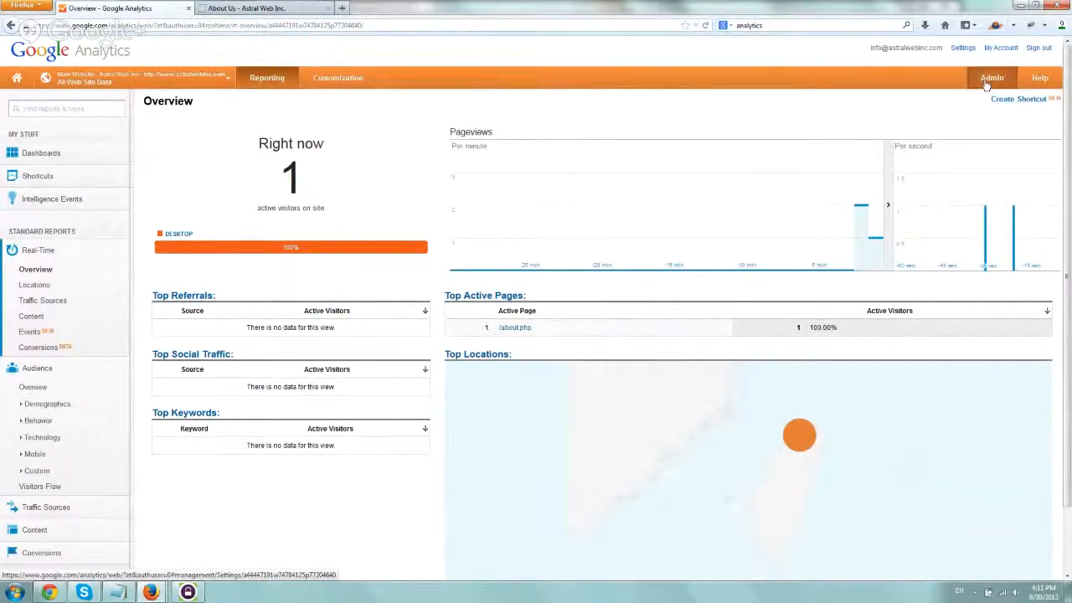
Step: From Admin, view AdWords Linking for Astral Web Inc, showing no linked accounts
click(992, 77)
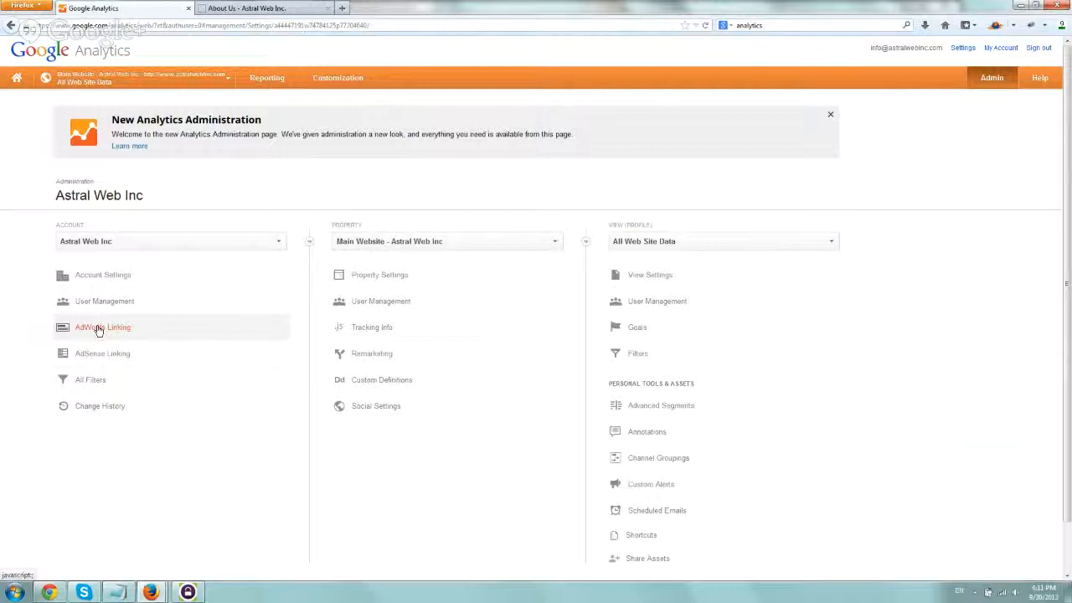
click(102, 327)
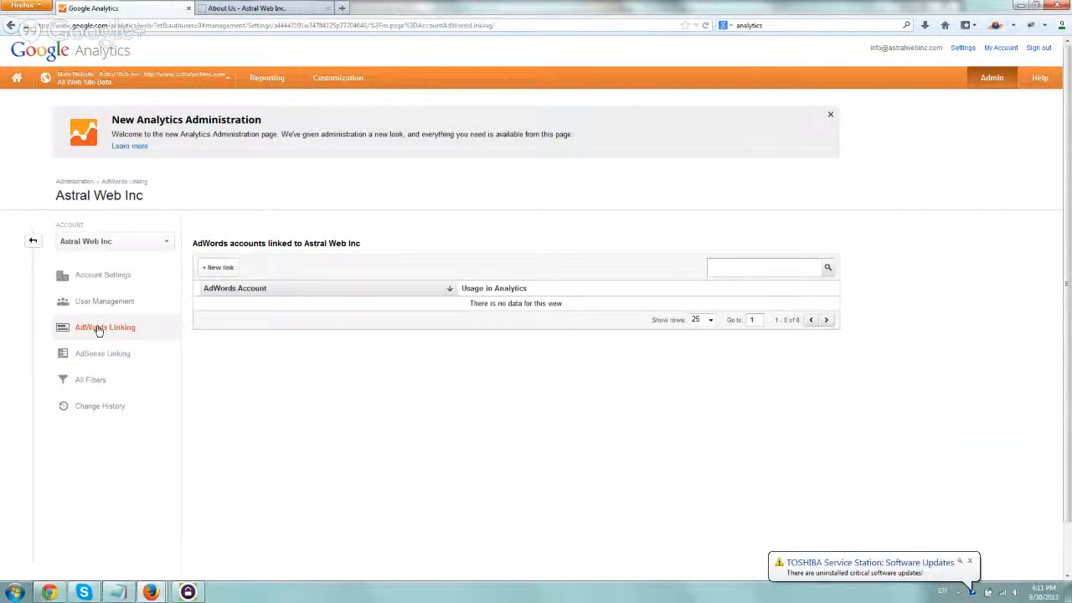
mouse_move(147, 338)
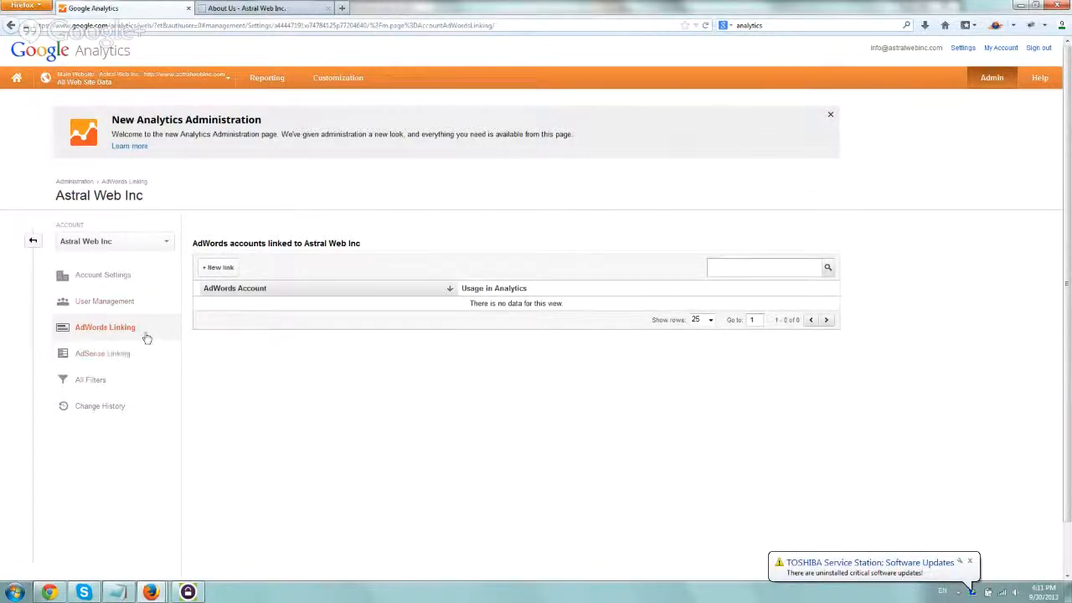